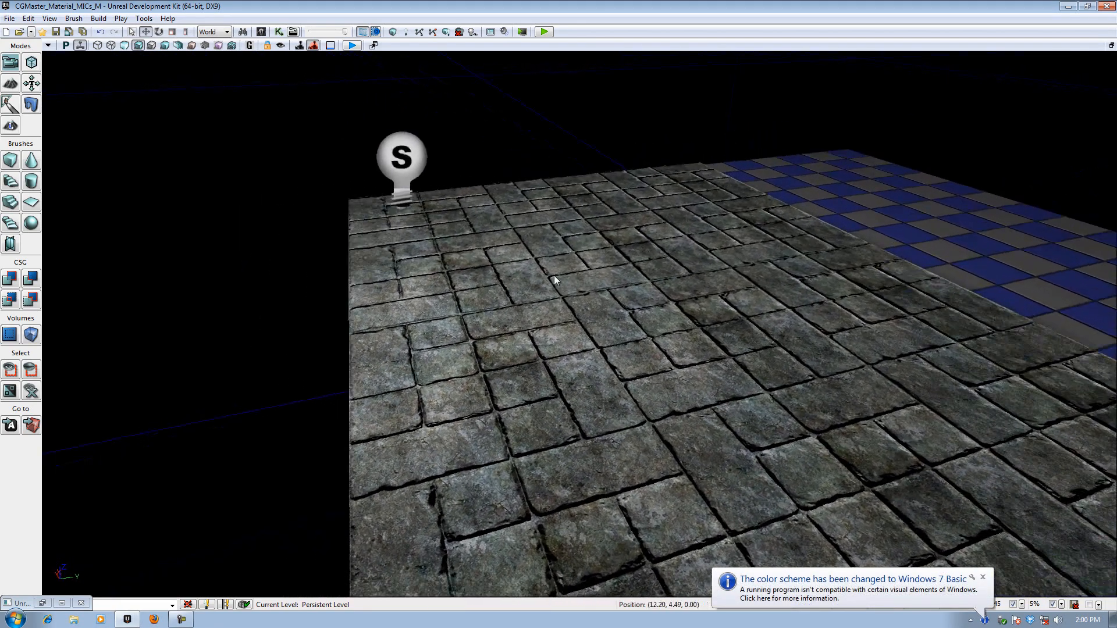
Select the point light, orbit around the brick floor to inspect it, then deselect
click(400, 161)
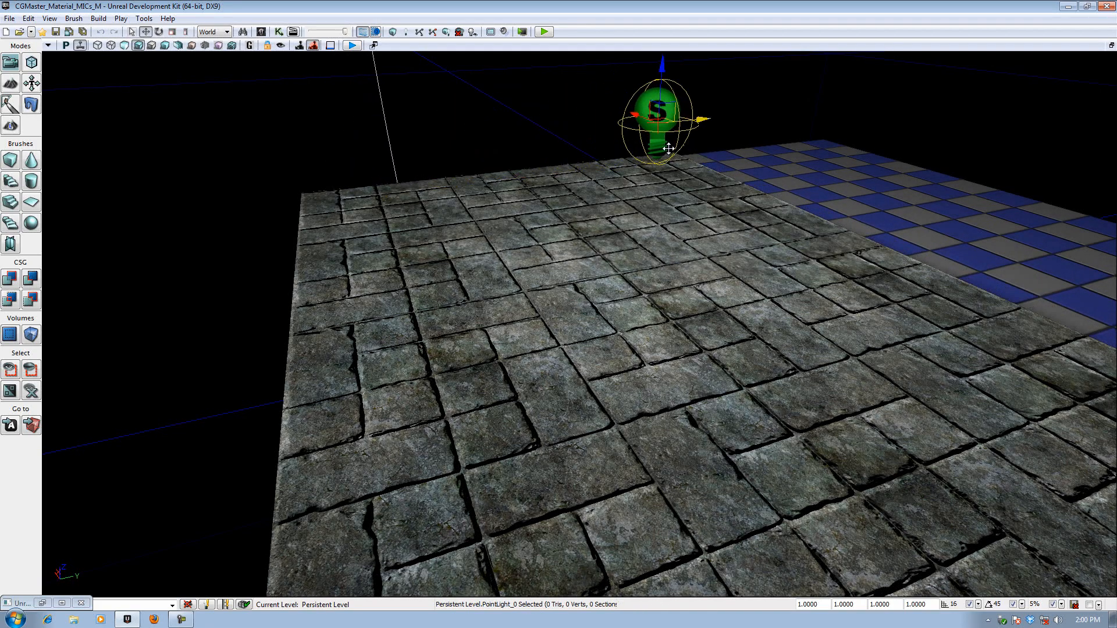
drag(662, 121, 335, 143)
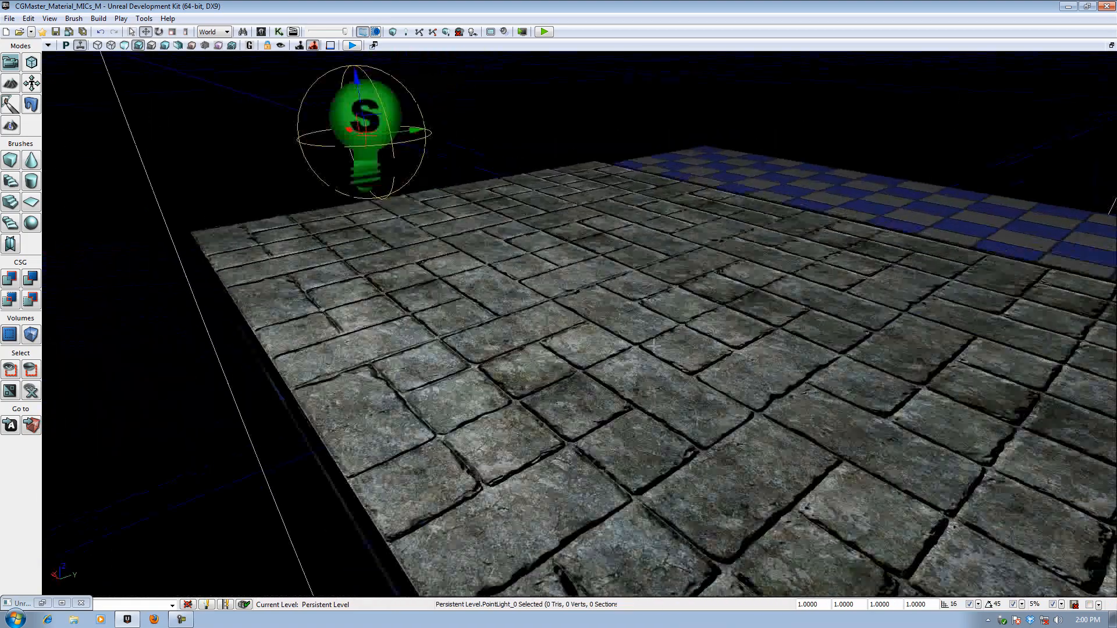
drag(359, 128, 388, 143)
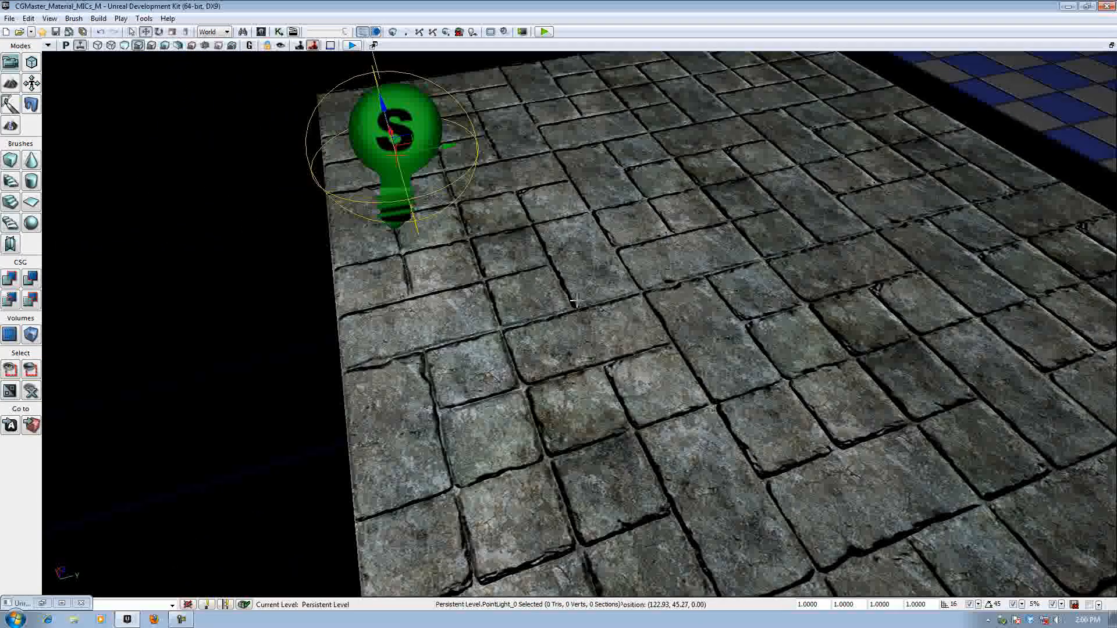
drag(570, 303, 530, 260)
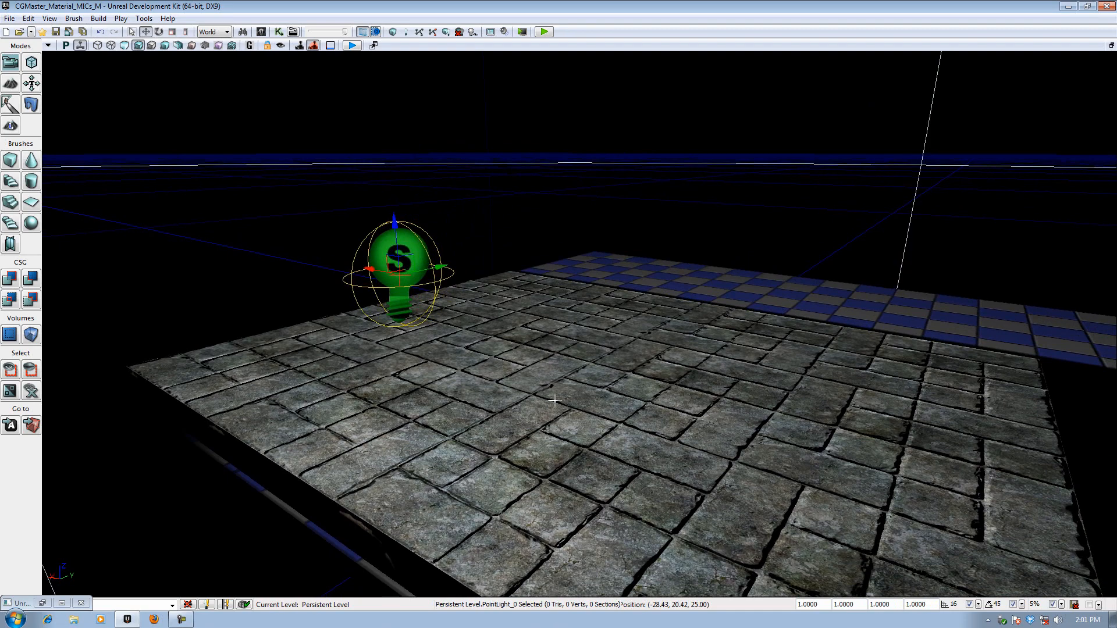
drag(556, 399, 570, 413)
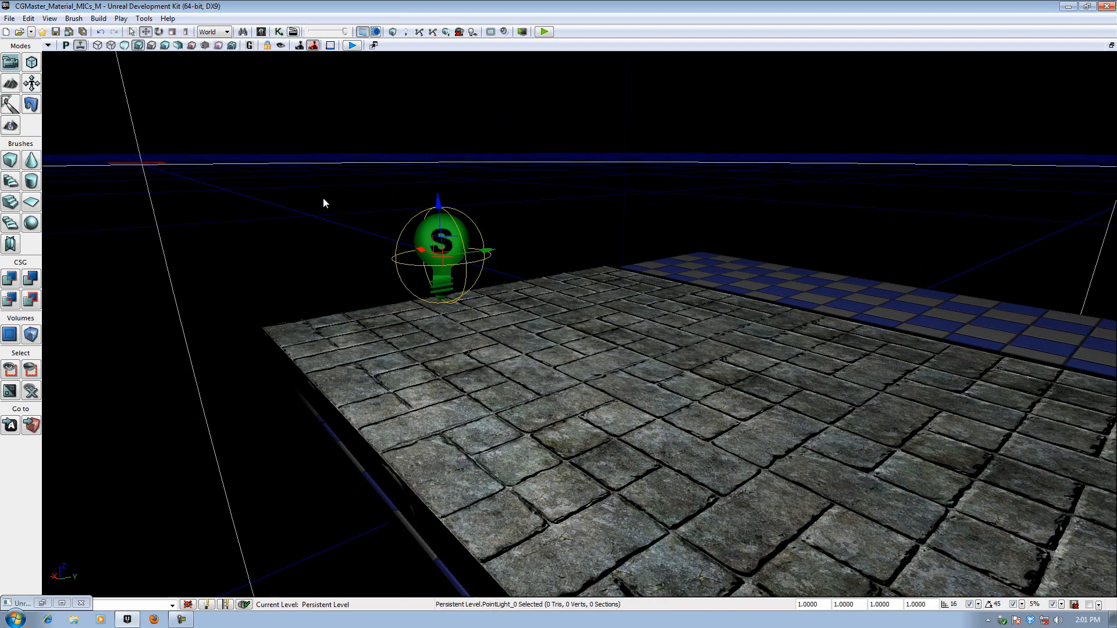
mouse_move(227, 106)
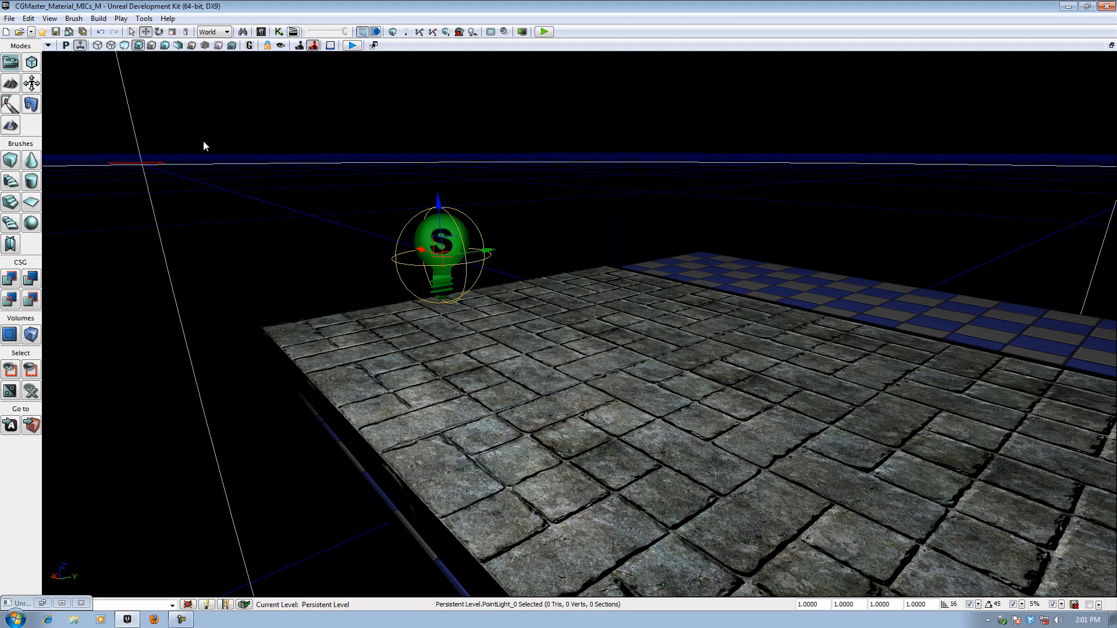
mouse_move(169, 17)
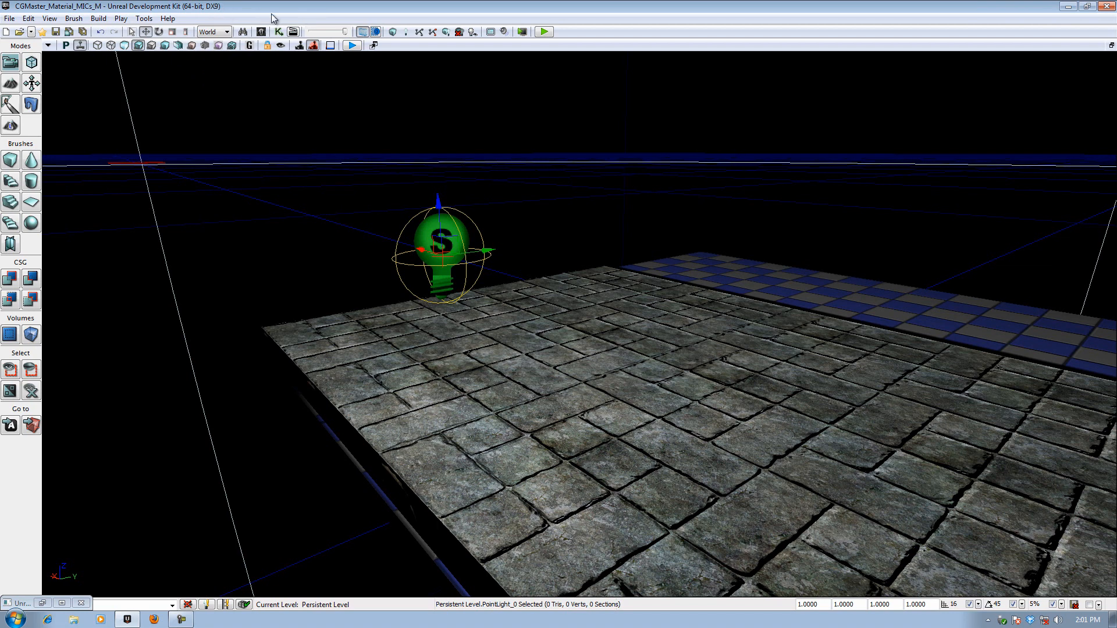
click(342, 226)
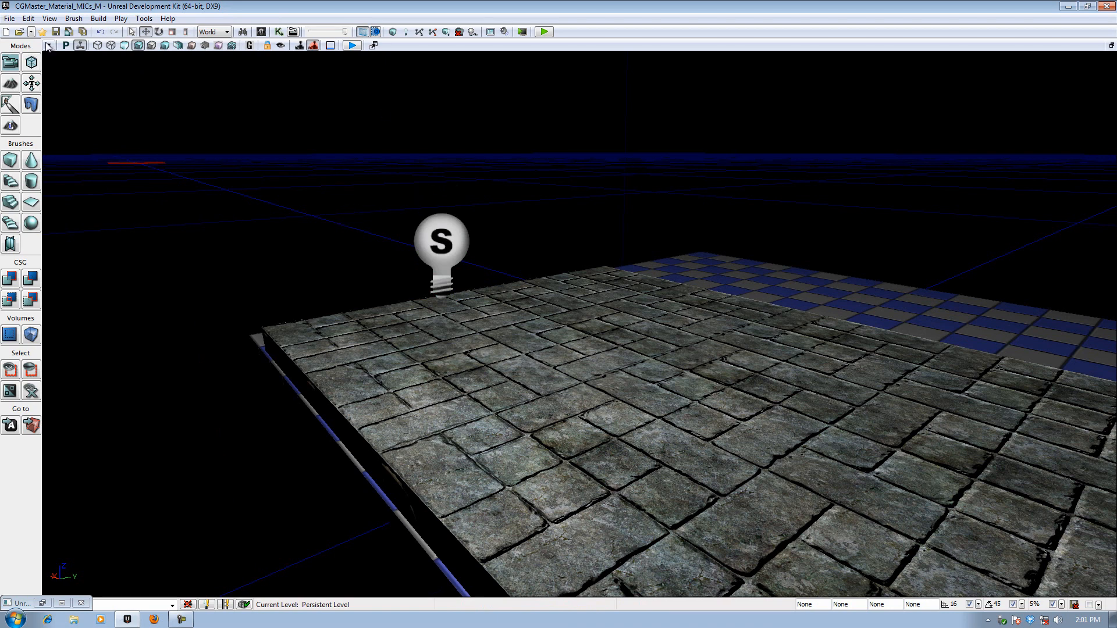
Enable DirectX 11 rendering in Preferences and confirm restarting while keeping material changes
click(49, 18)
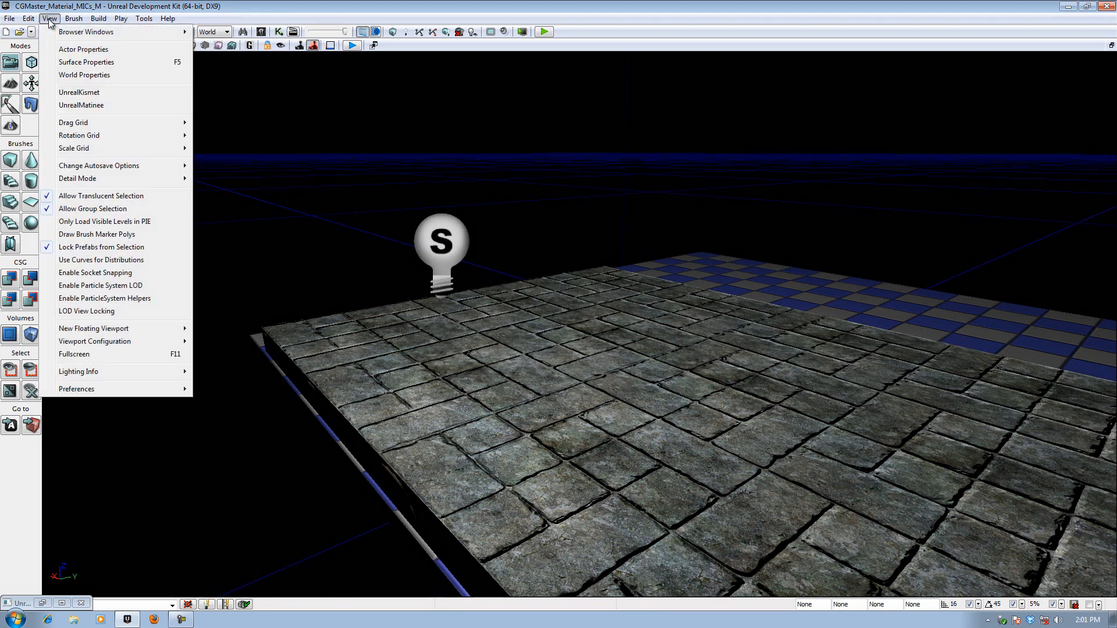
click(76, 389)
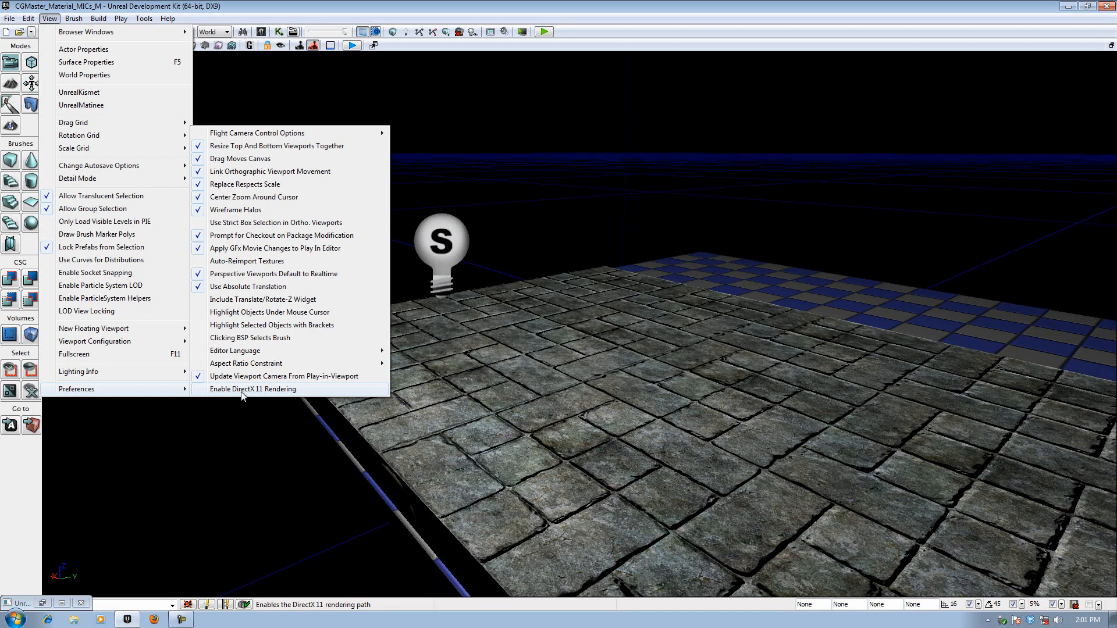
click(252, 389)
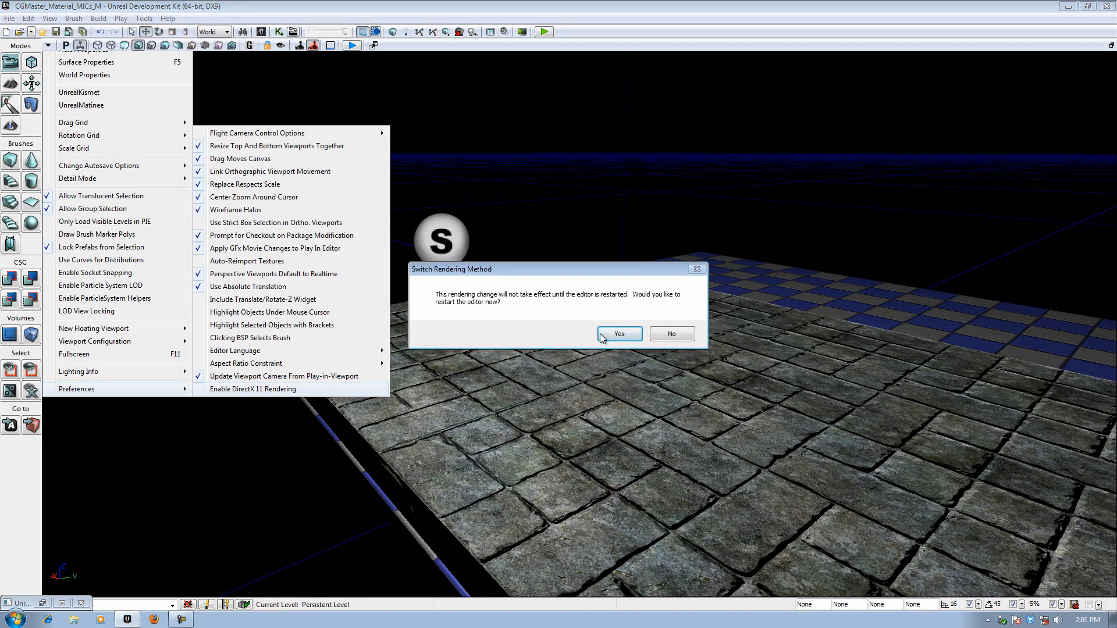
click(616, 334)
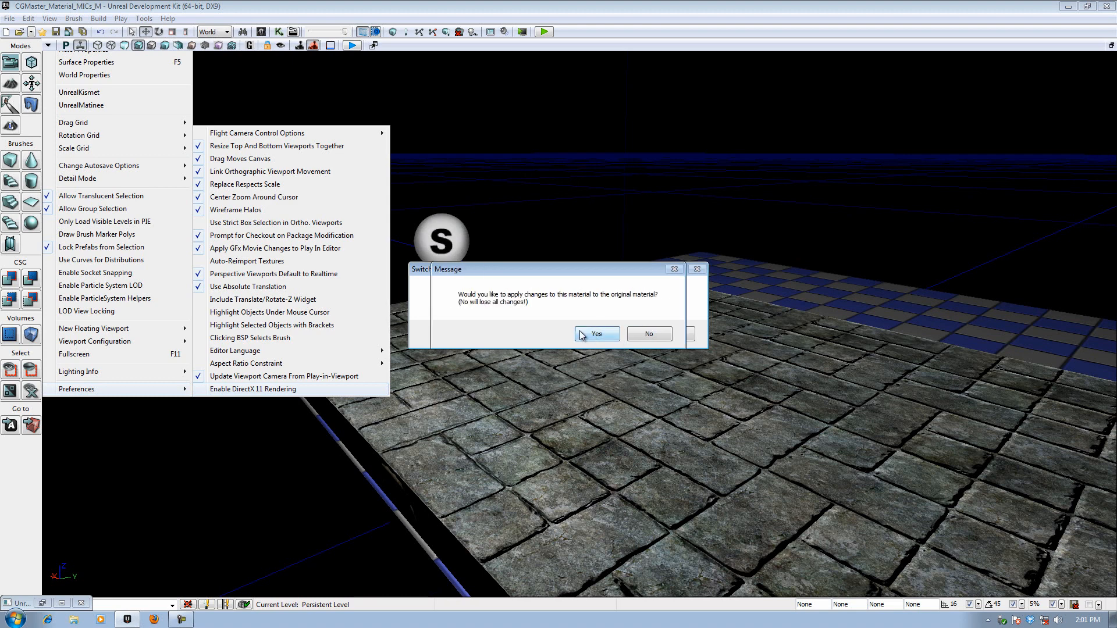
click(596, 334)
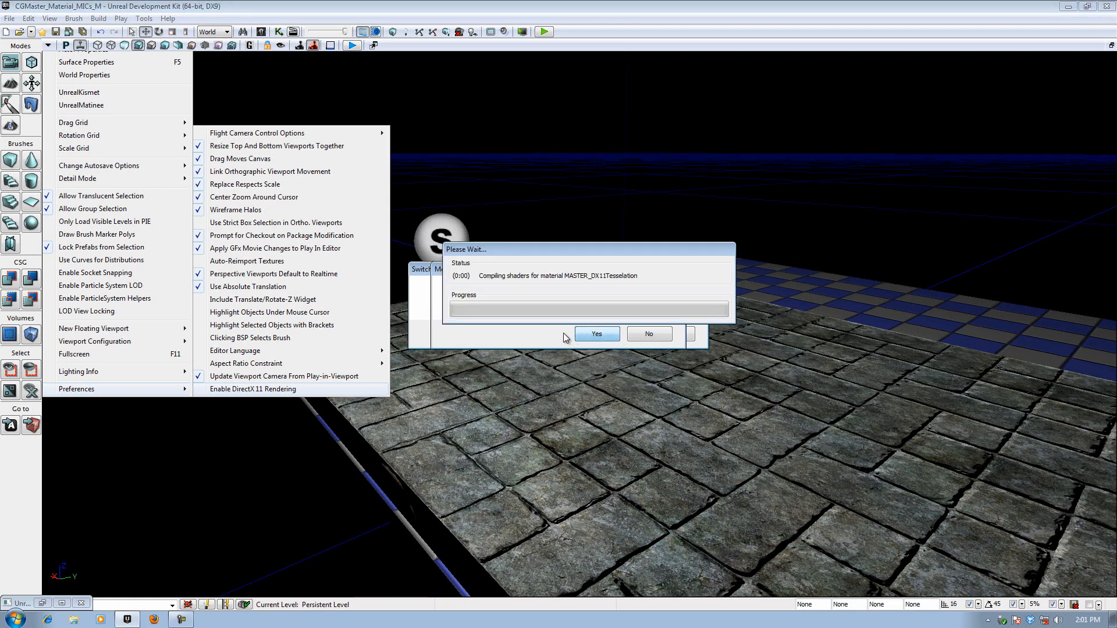
click(596, 334)
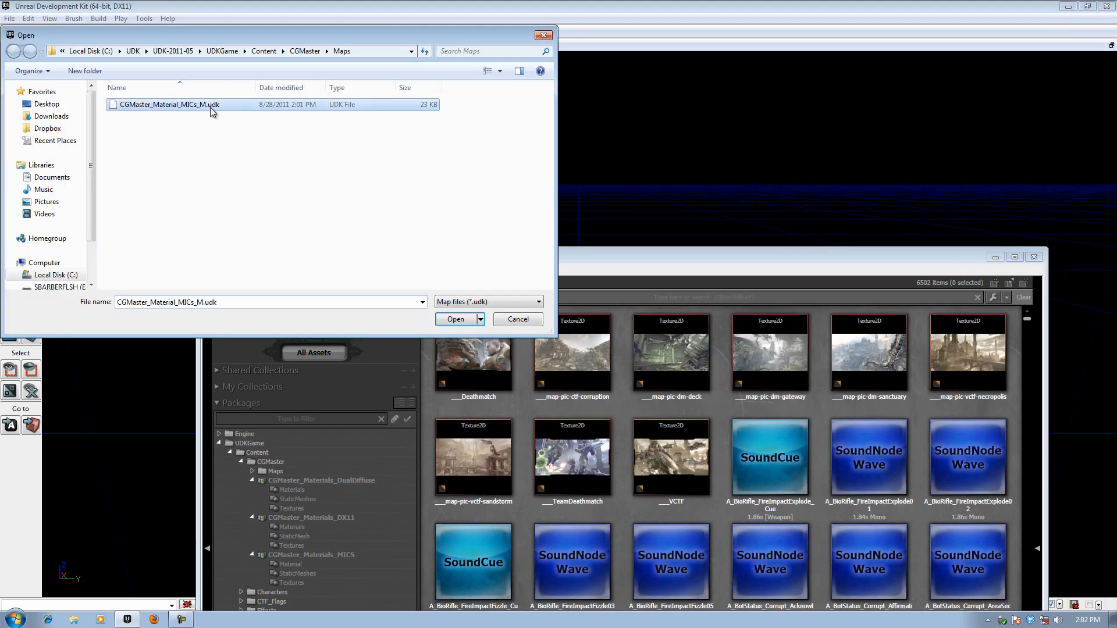
Reopen CGMaster_Material_MICs_M and edit MASTER_DX11Tesselation from the DX11 Materials folder
click(454, 320)
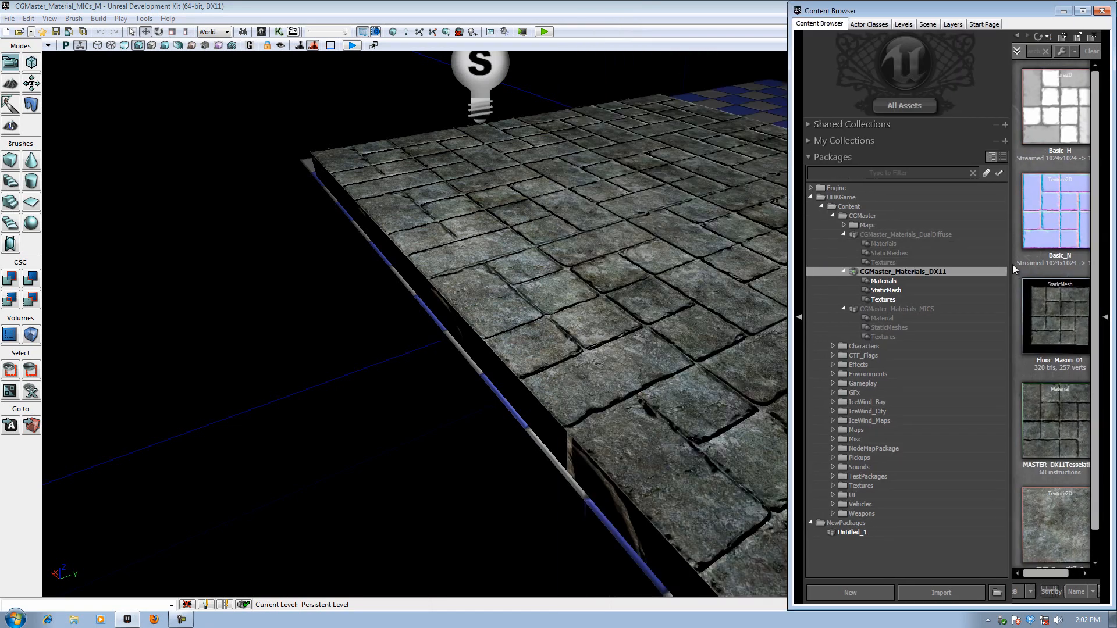
click(881, 280)
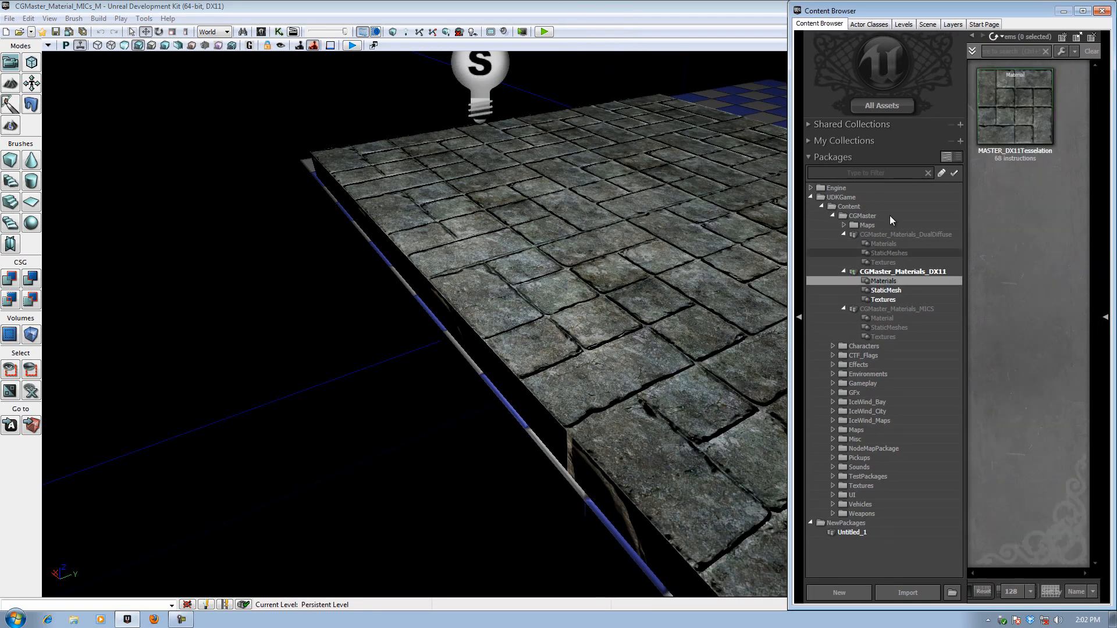
double_click(1012, 107)
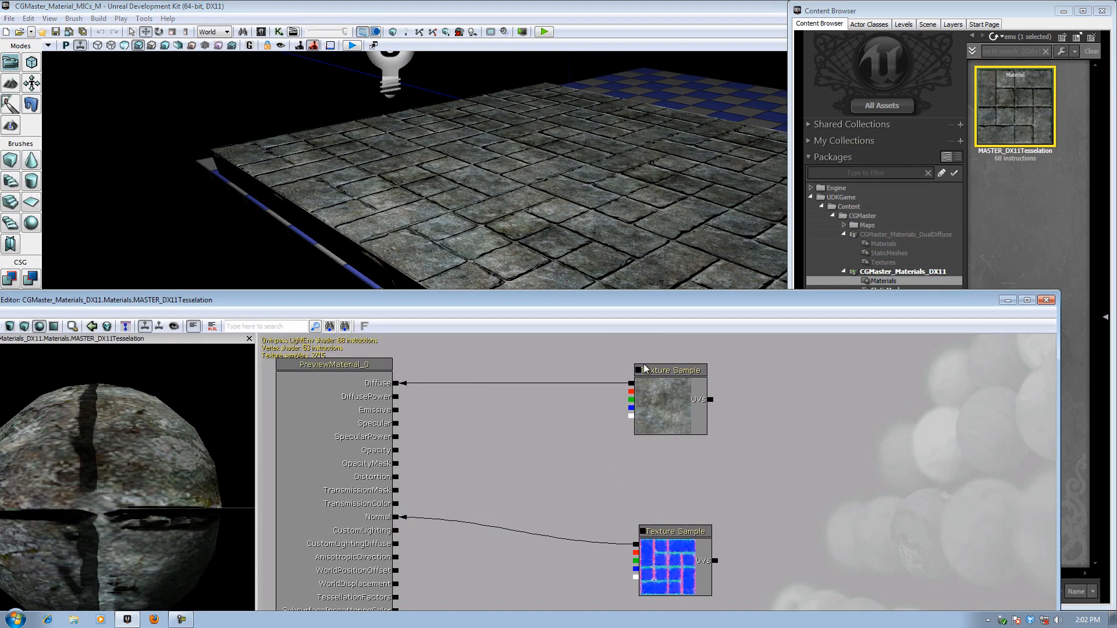
Add a Basic_H texture sample from the DX11 Textures folder, aligned under the normal map
click(669, 370)
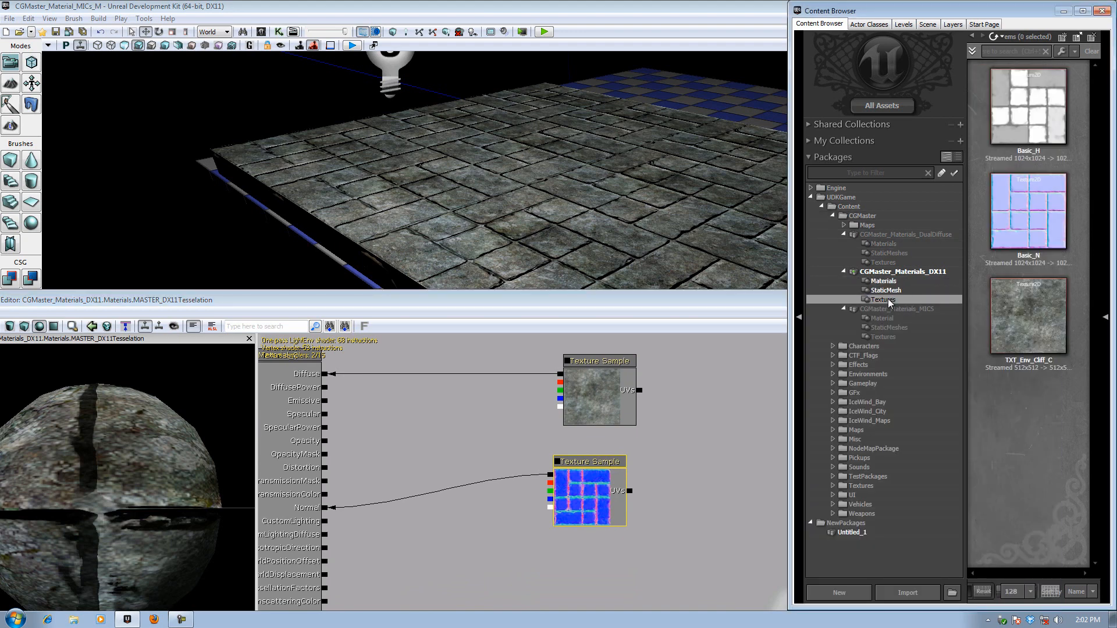
click(1027, 107)
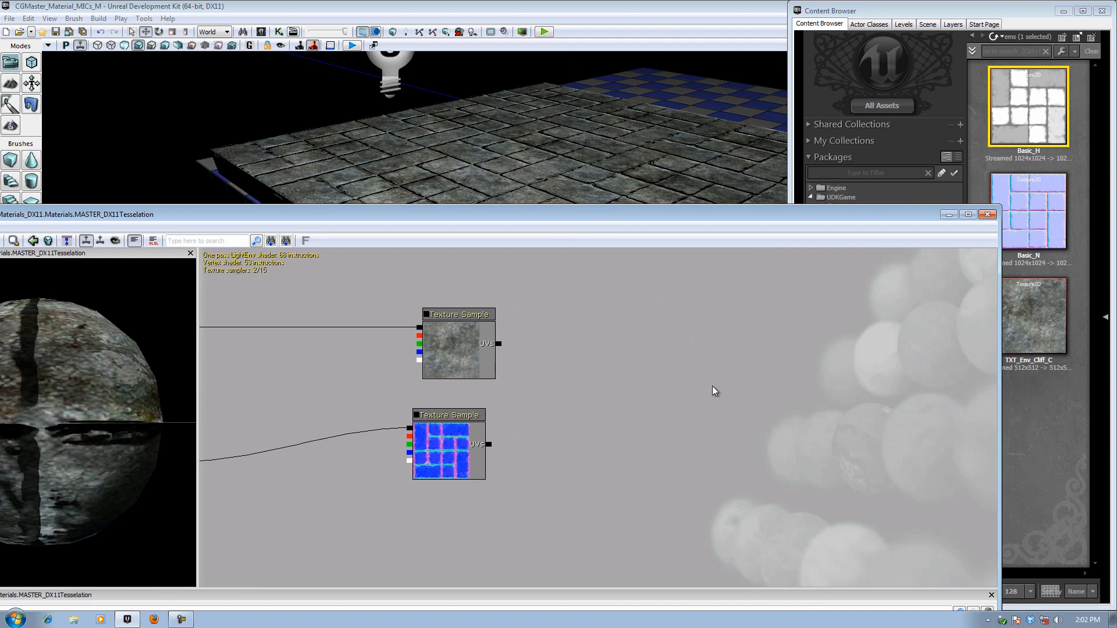
mouse_move(723, 342)
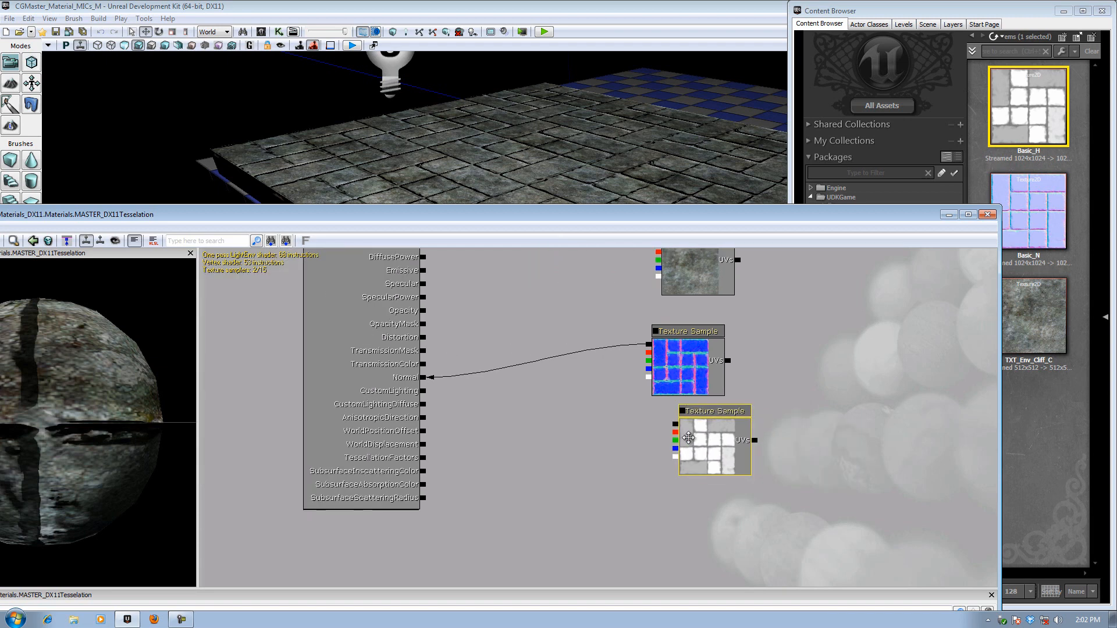
drag(715, 410, 687, 410)
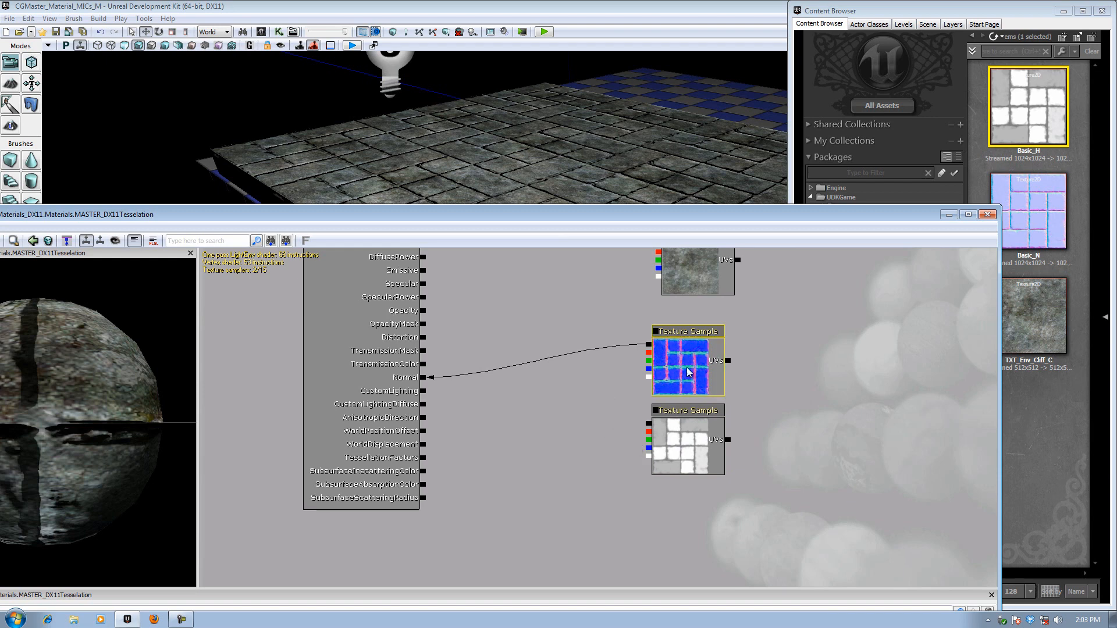
drag(685, 410, 794, 447)
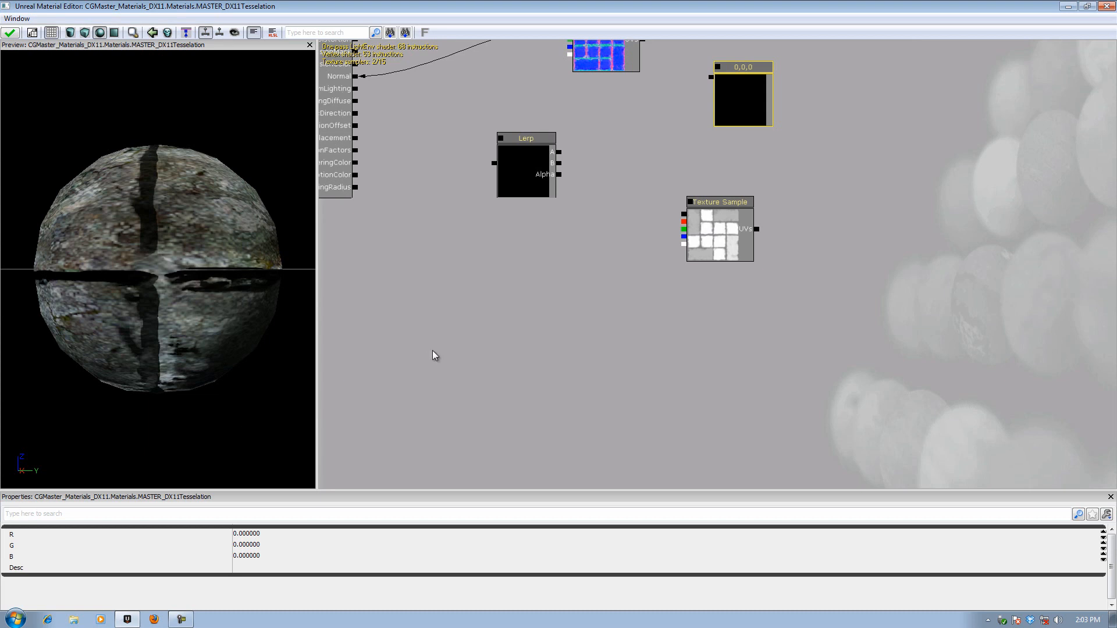
mouse_move(289, 562)
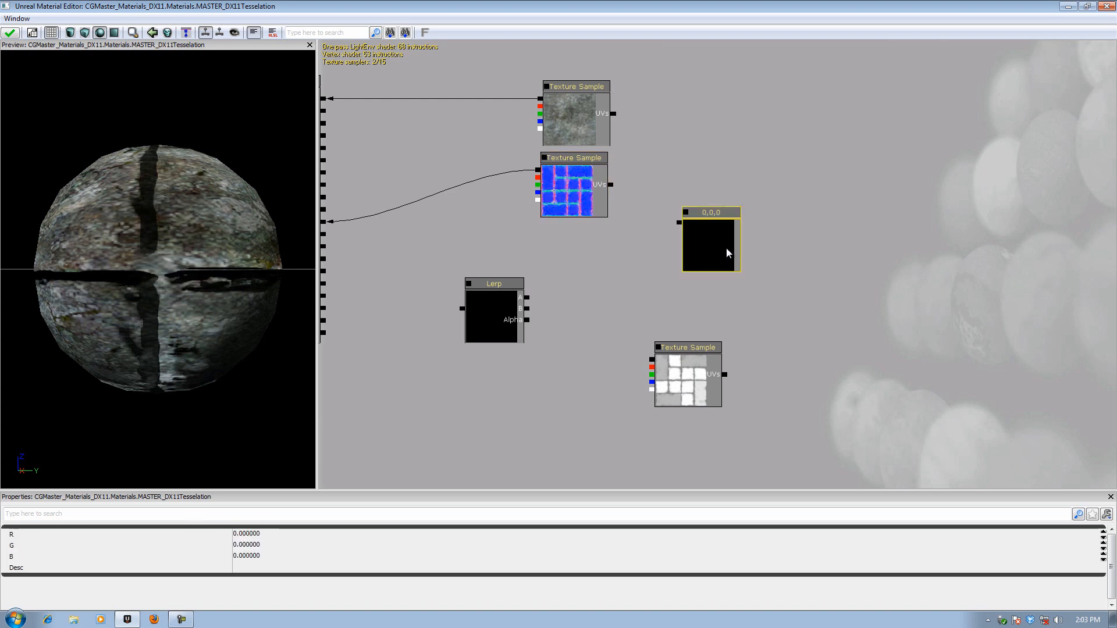
Place a Constant3Vector beside the Lerp and set its B value to -5
drag(709, 242, 675, 263)
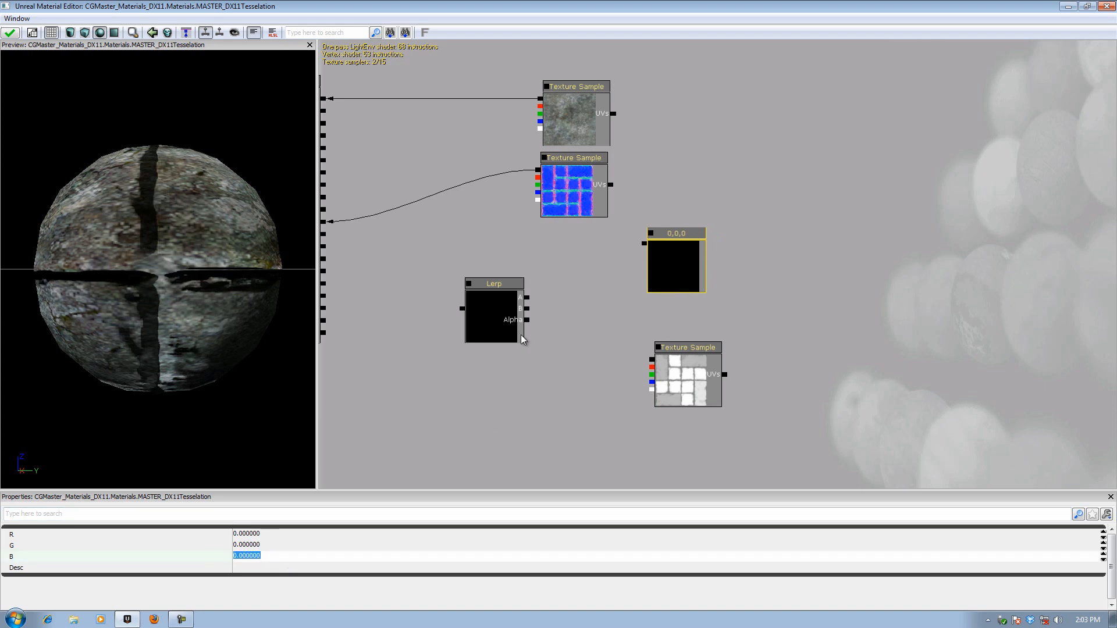
text(-5)
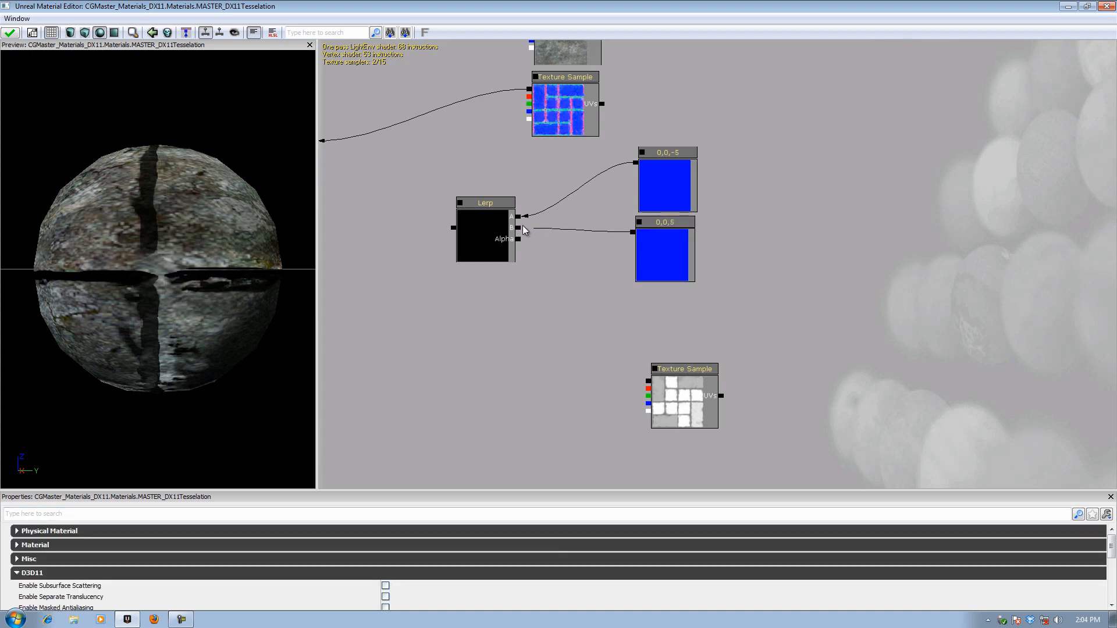
Feed Basic_H into the Lerp's Alpha and the Lerp output into WorldDisplacement
click(663, 221)
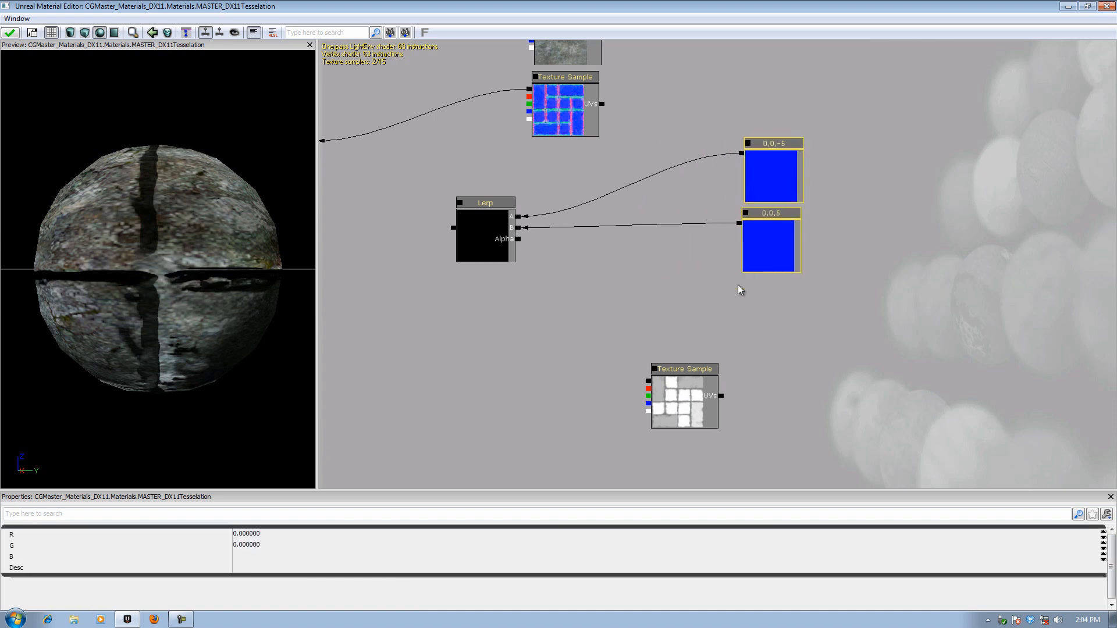
click(684, 368)
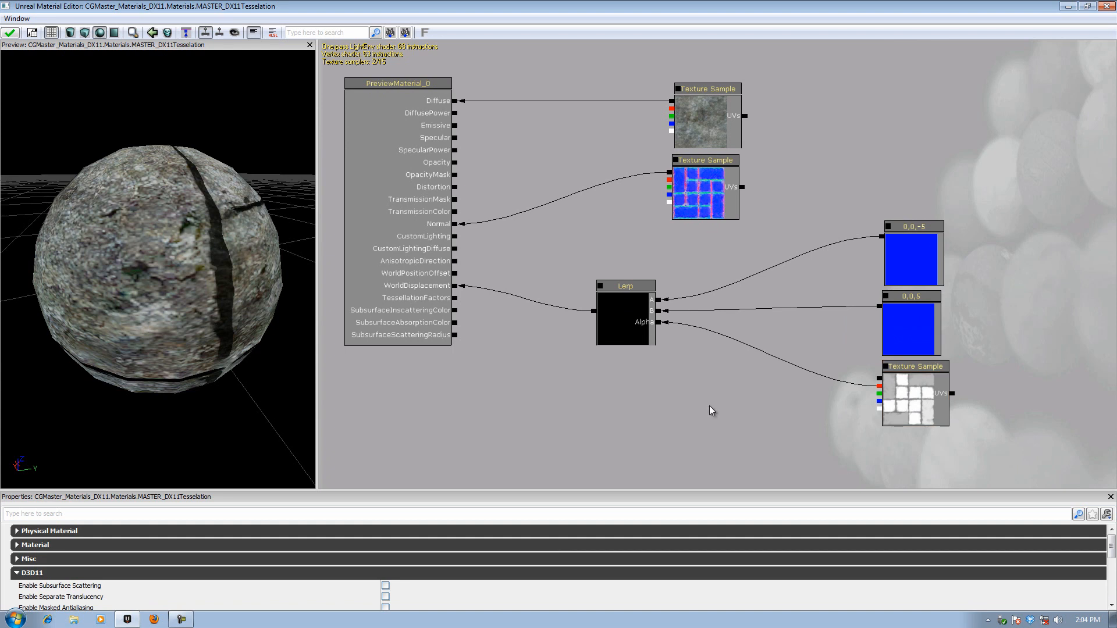
Pan the material graph to bring the output node into view
drag(624, 286, 759, 276)
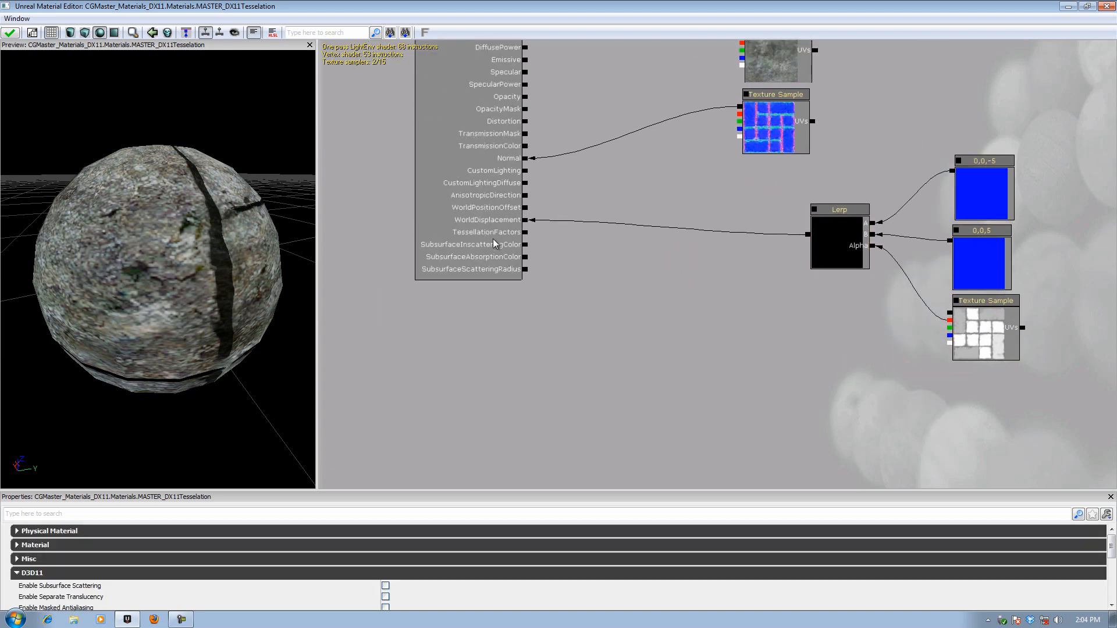
mouse_move(564, 253)
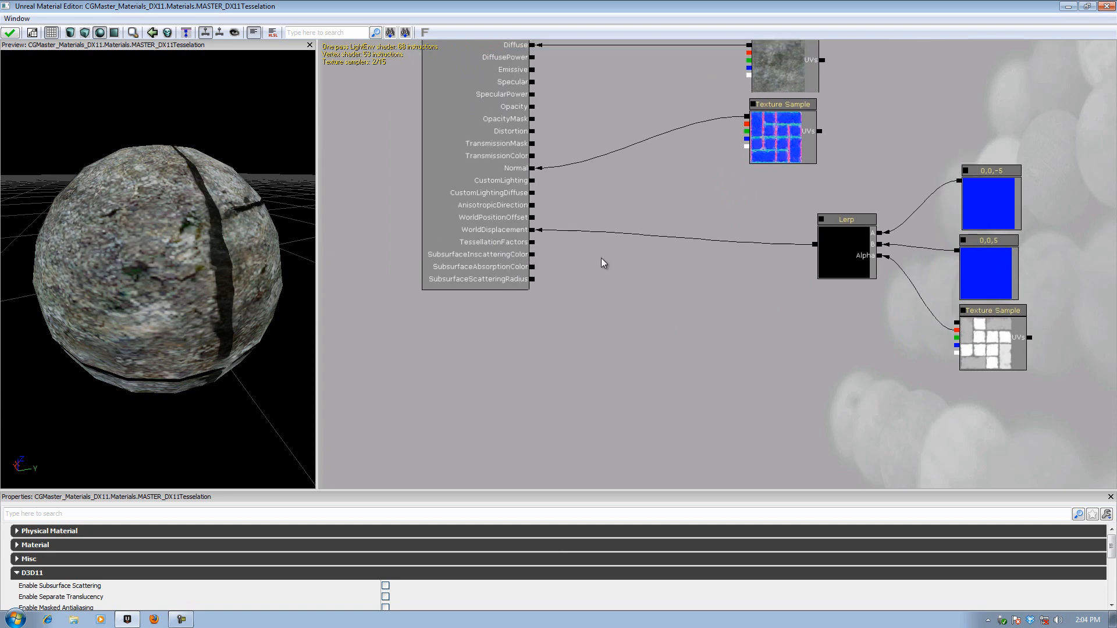
mouse_move(624, 338)
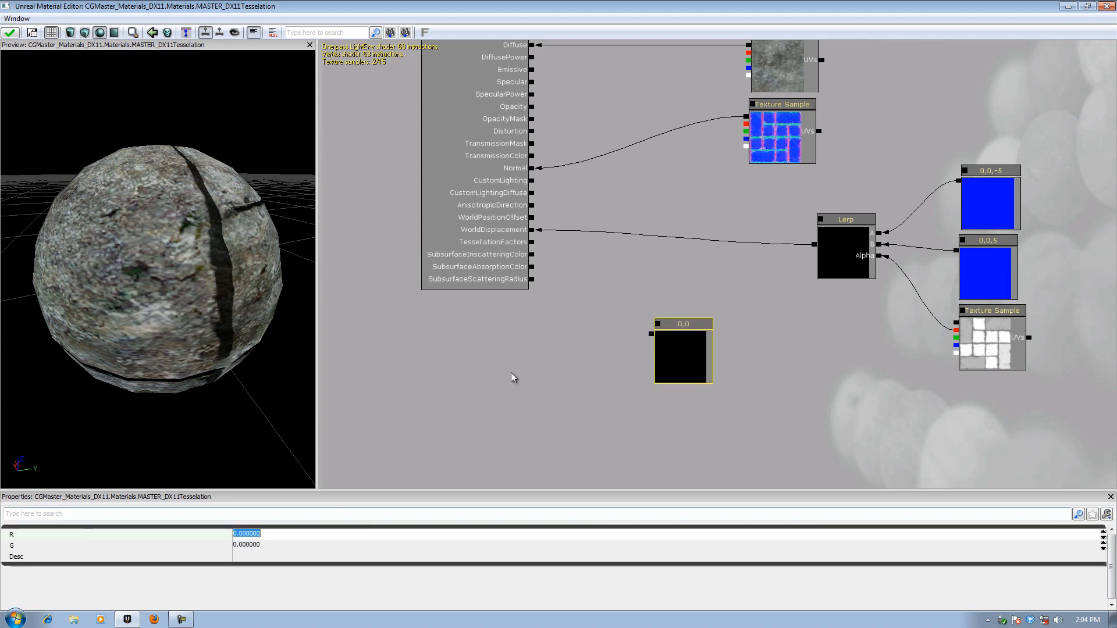
mouse_move(527, 371)
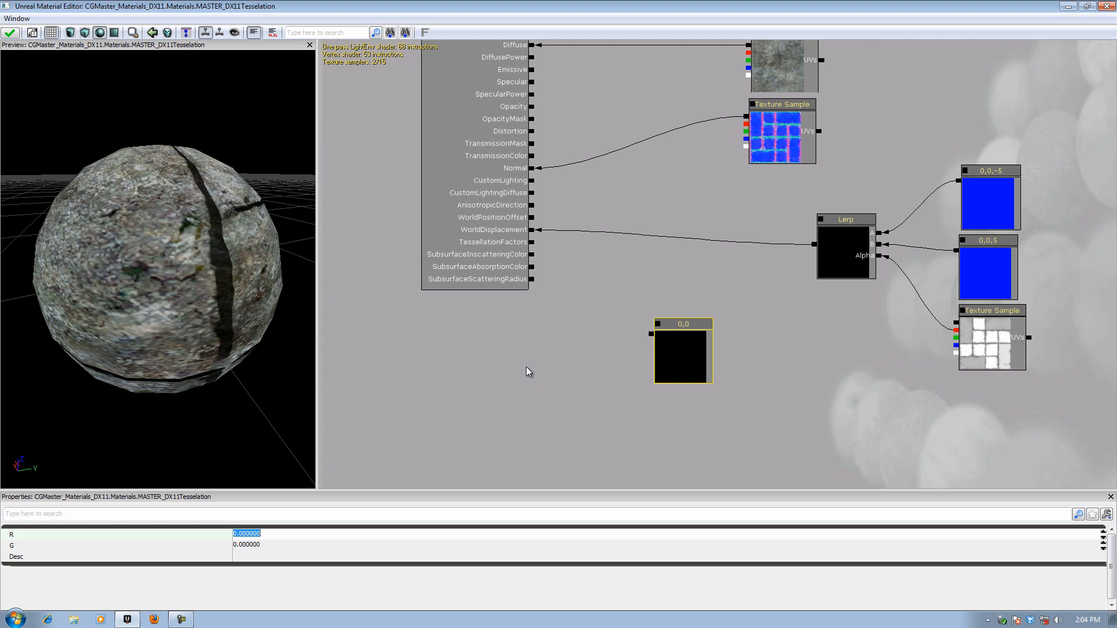
mouse_move(510, 358)
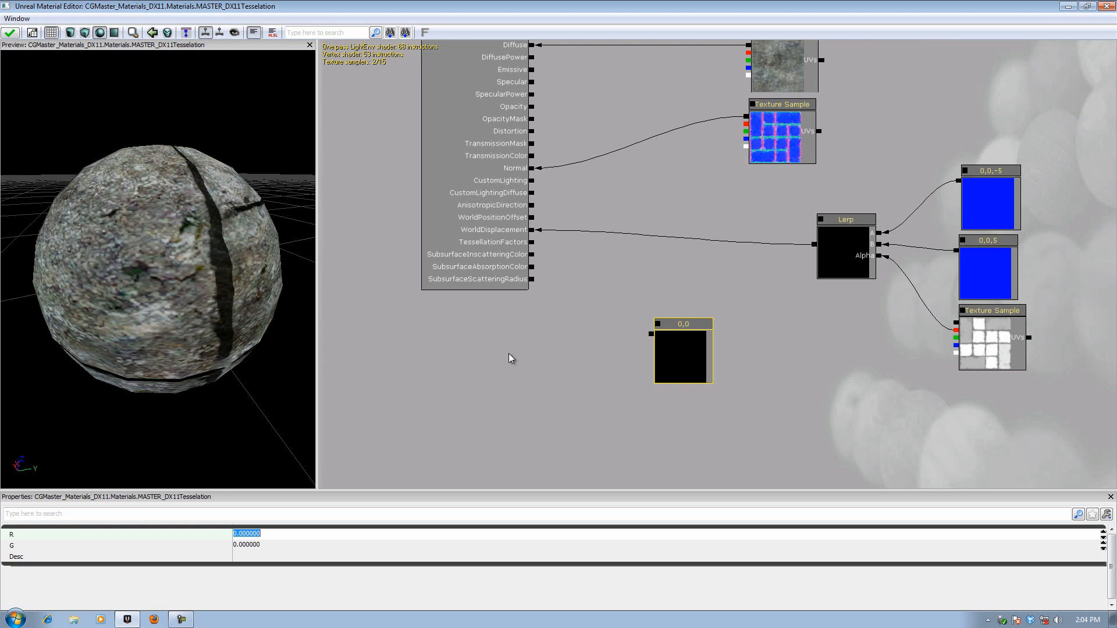
mouse_move(392, 371)
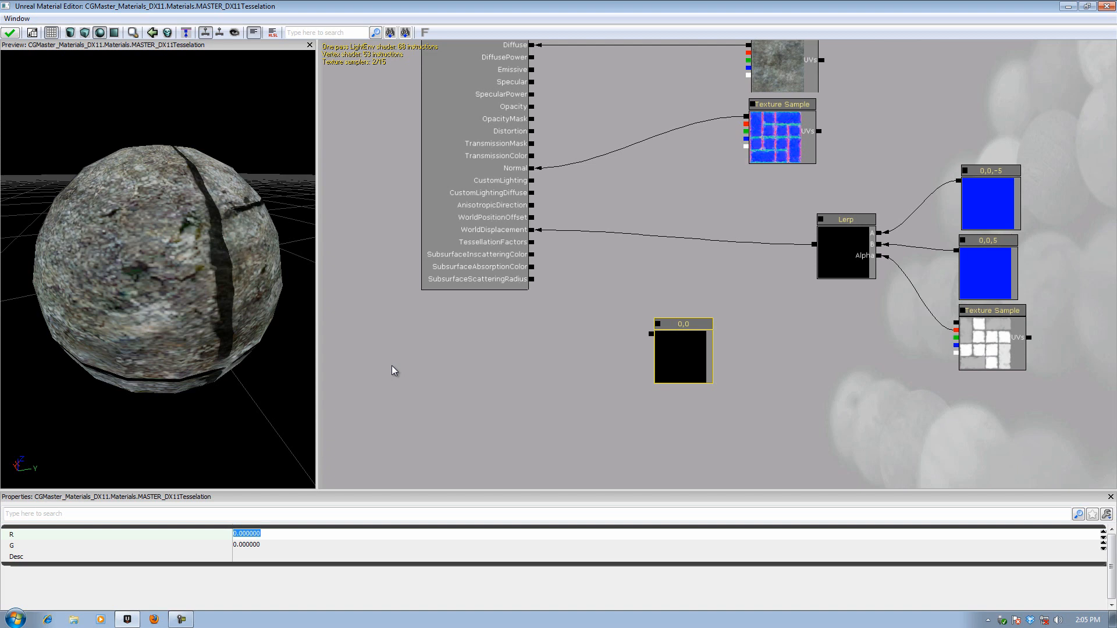
mouse_move(616, 354)
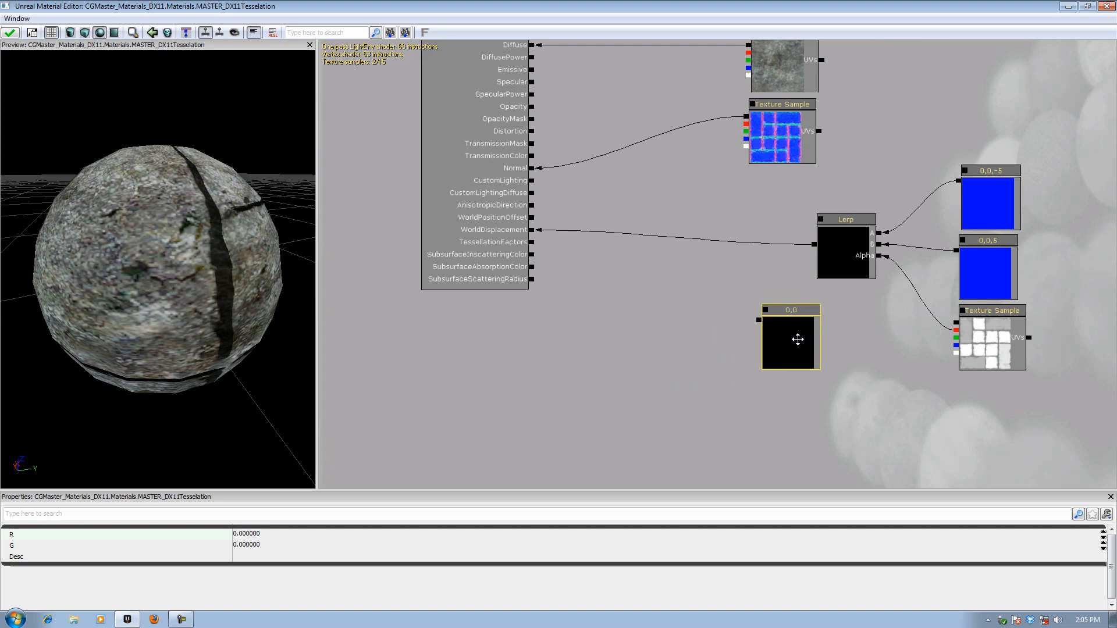
Move the two-value constant node closer to the material output node
drag(798, 339, 737, 343)
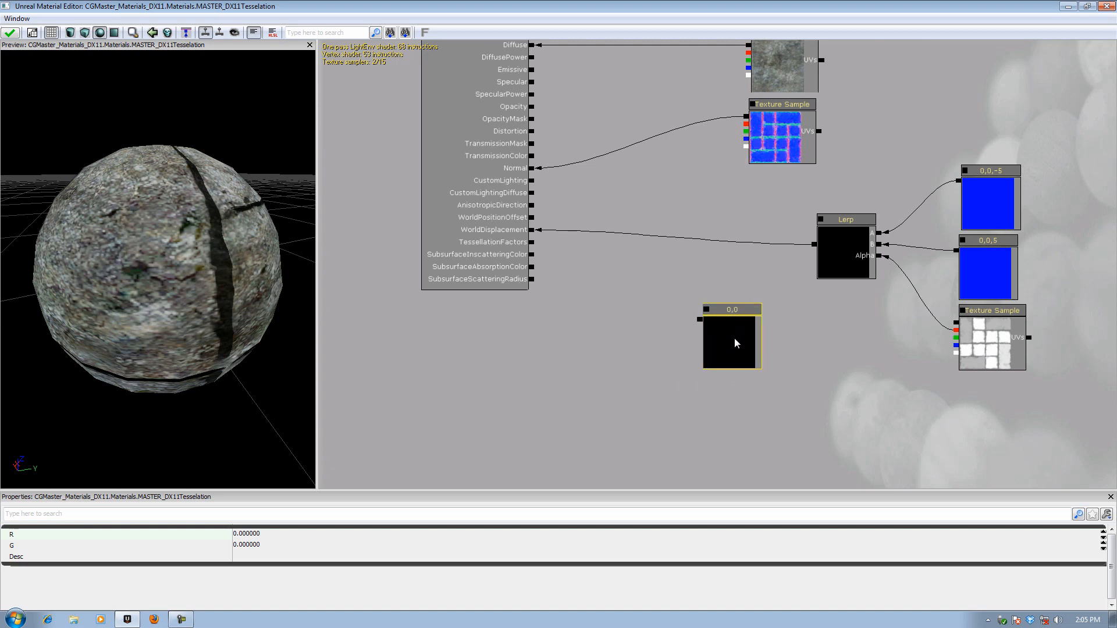
mouse_move(995, 367)
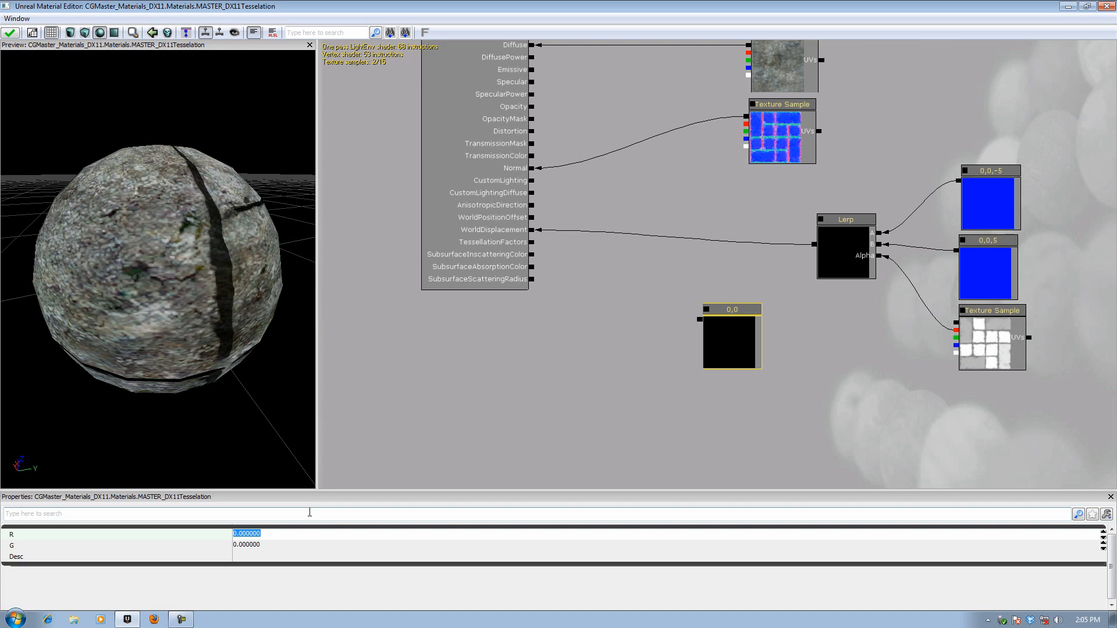
mouse_move(650, 421)
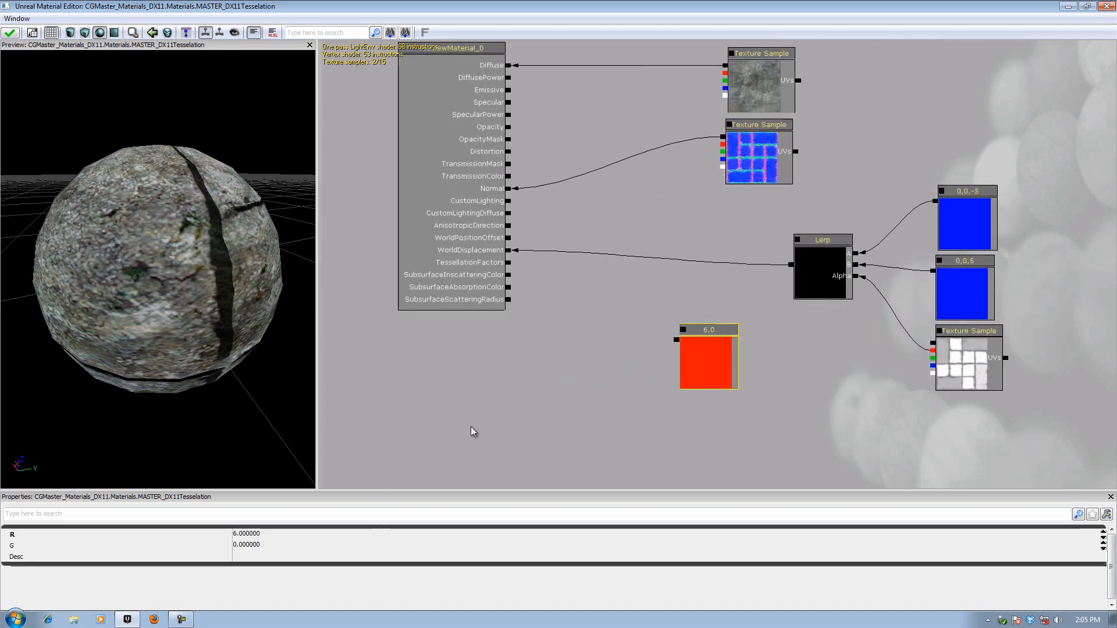
mouse_move(437, 339)
text(4.000000)
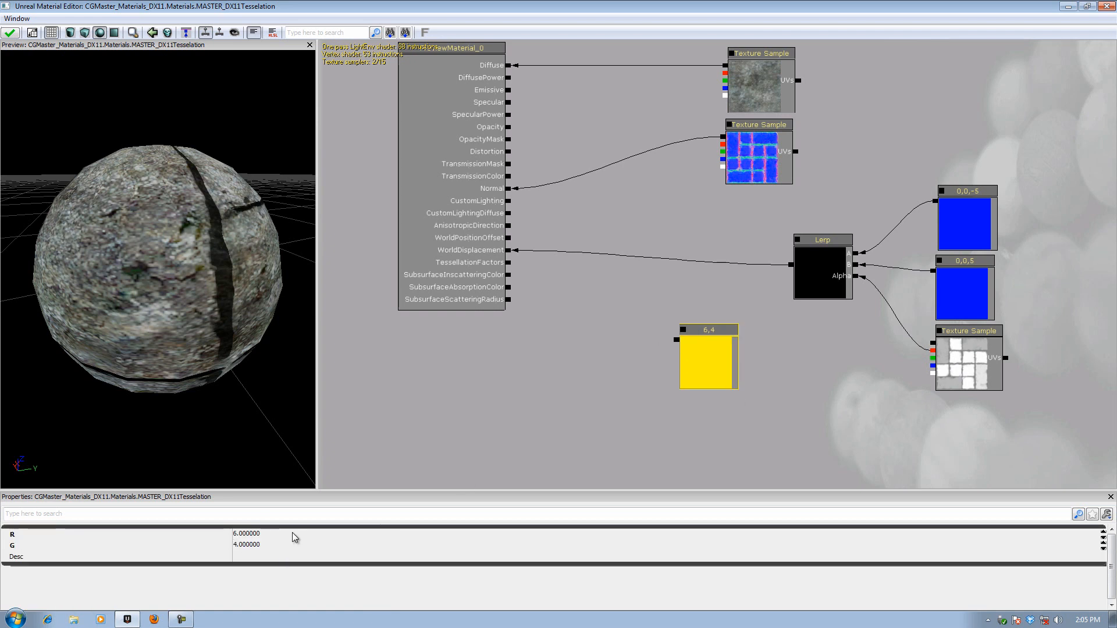
mouse_move(659, 400)
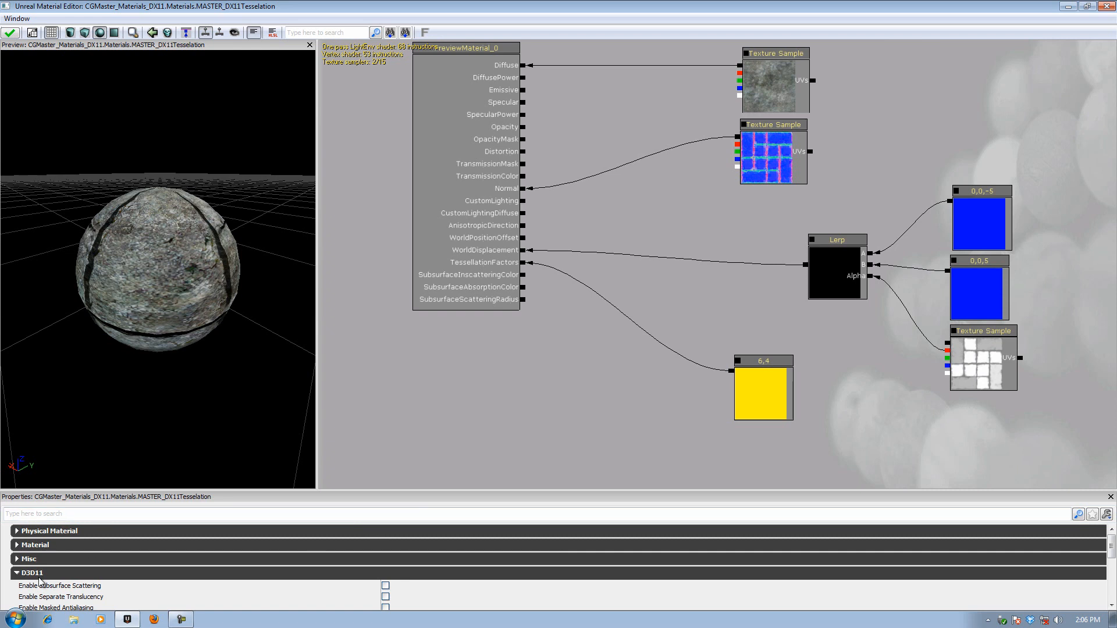
mouse_move(42, 583)
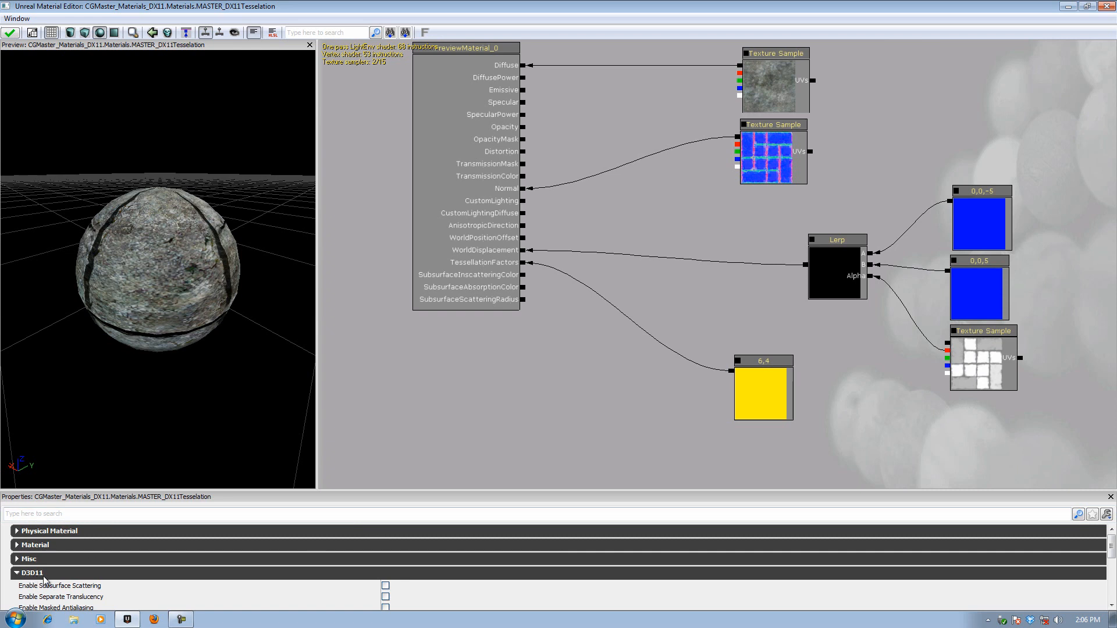
mouse_move(964, 580)
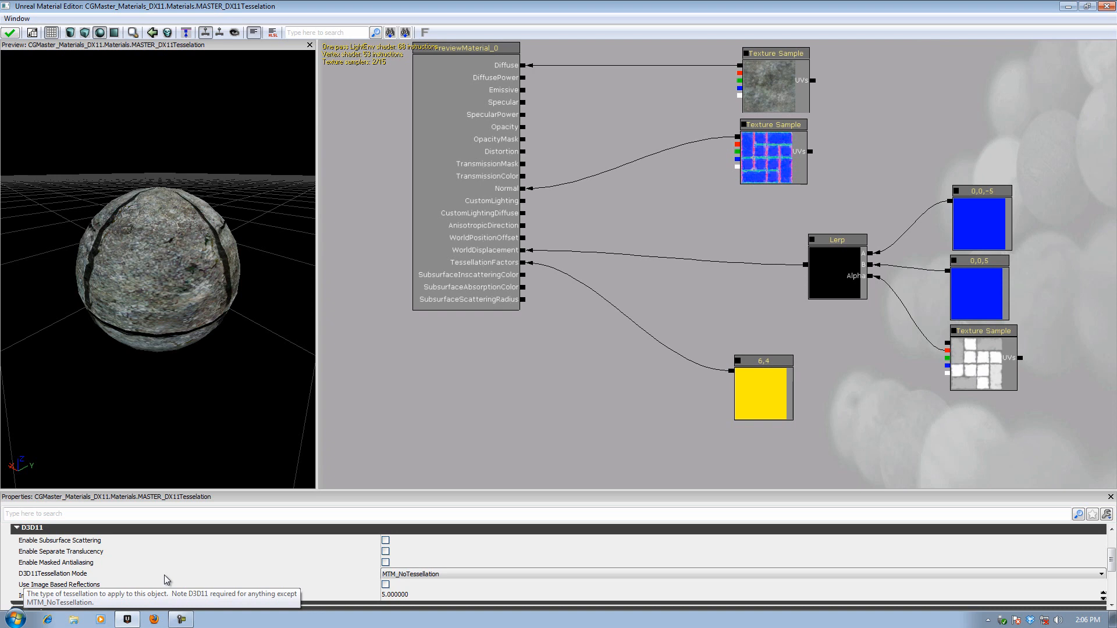
Set D3D11 Tessellation Mode to MTM_FlatTessellation and orbit the preview sphere to inspect displacement
click(740, 574)
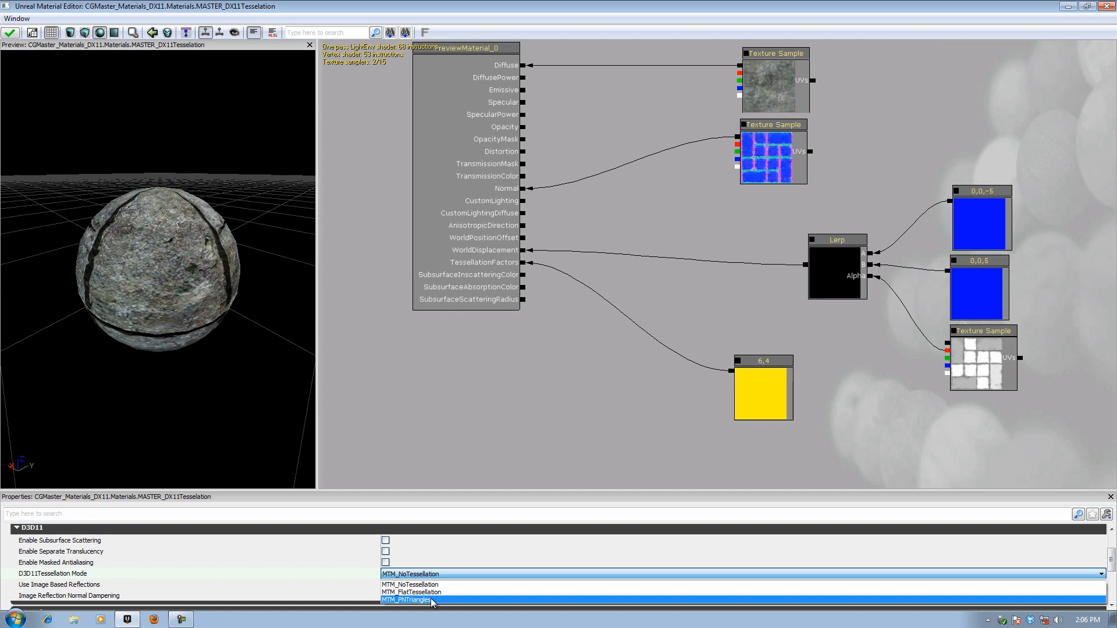
mouse_move(412, 592)
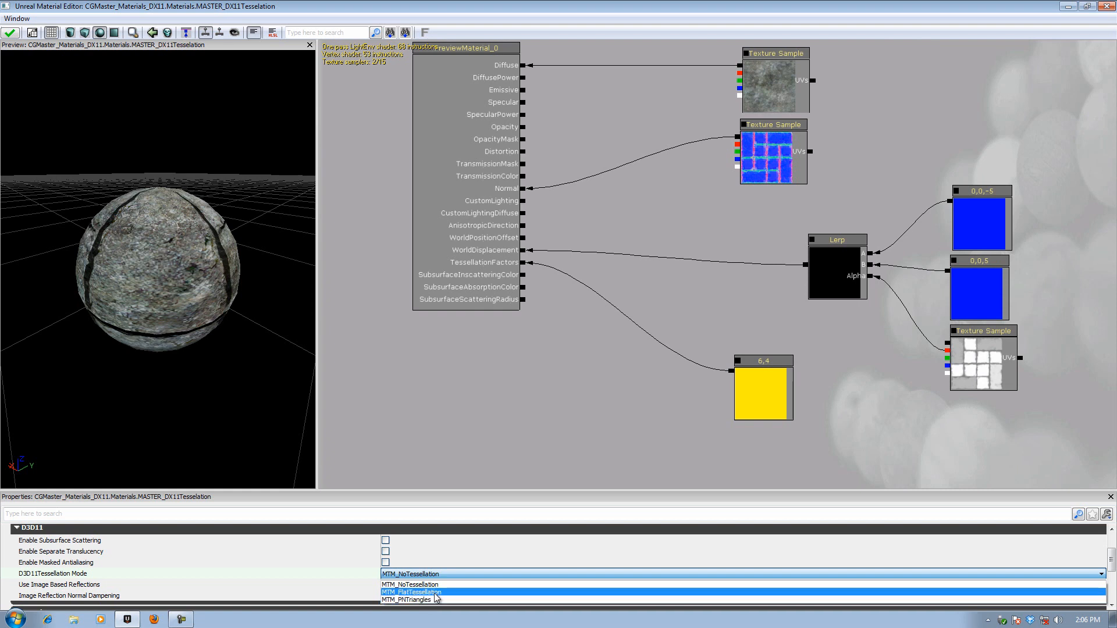
click(411, 592)
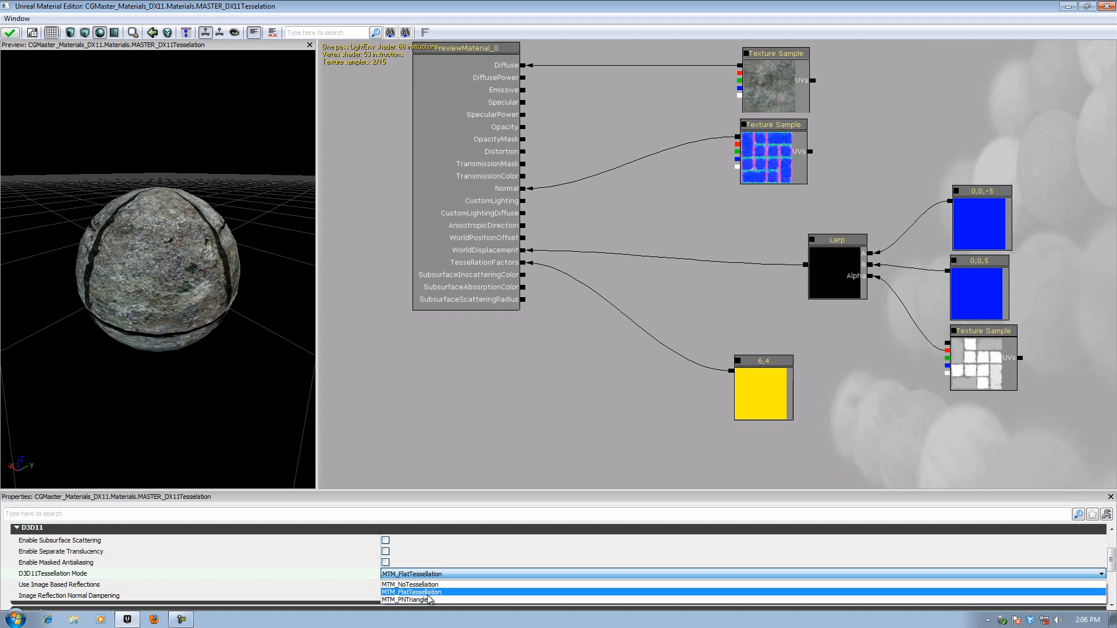
click(411, 592)
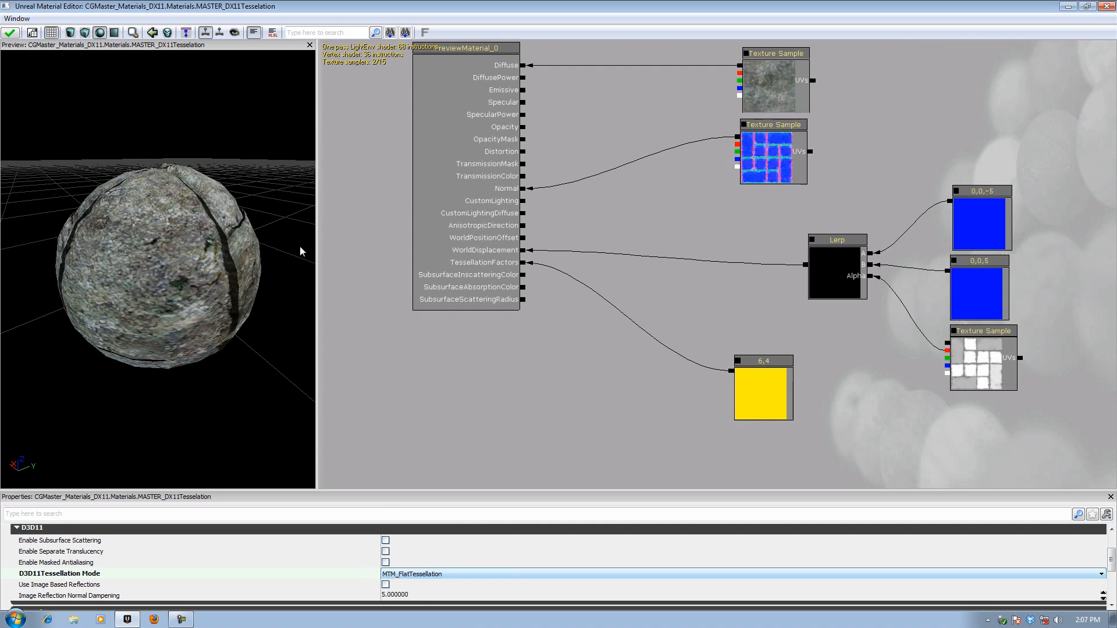
drag(299, 251, 197, 178)
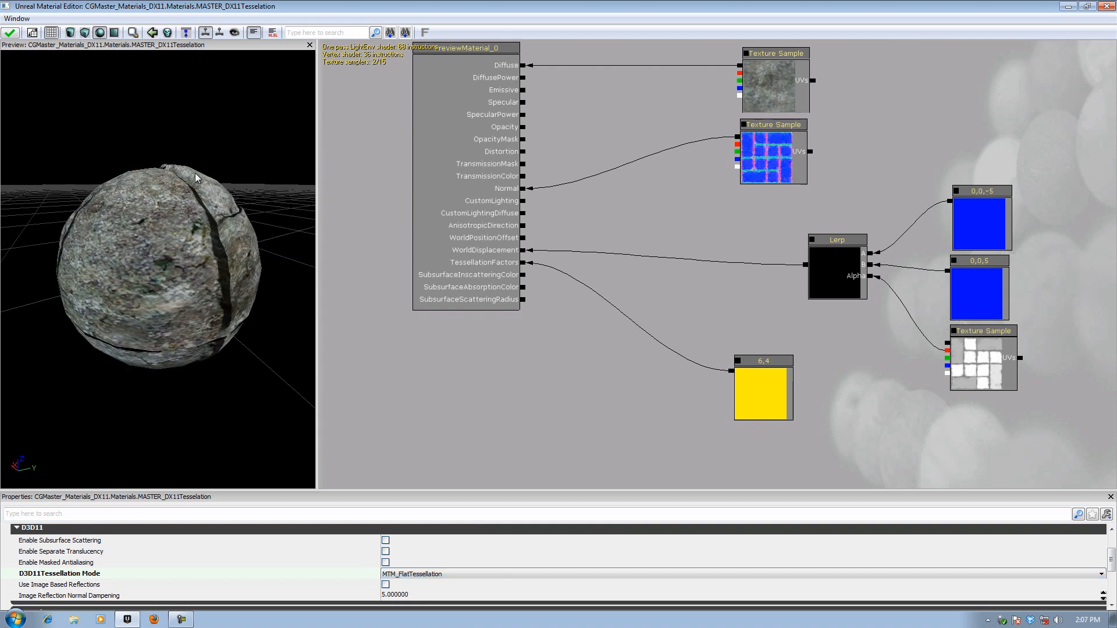
drag(196, 178, 57, 276)
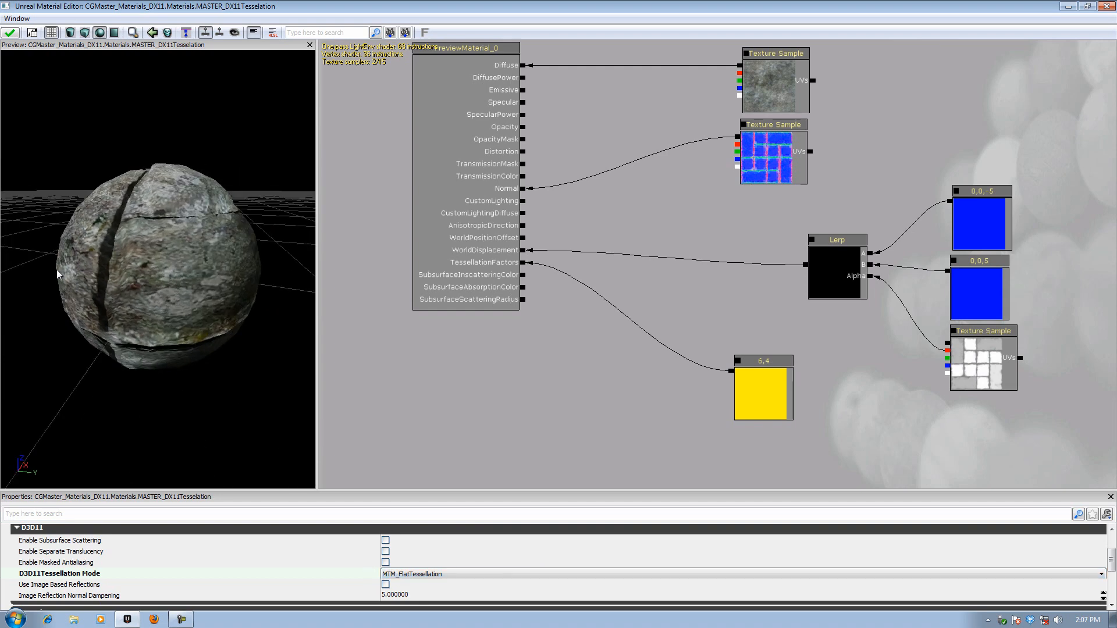
drag(58, 274, 130, 368)
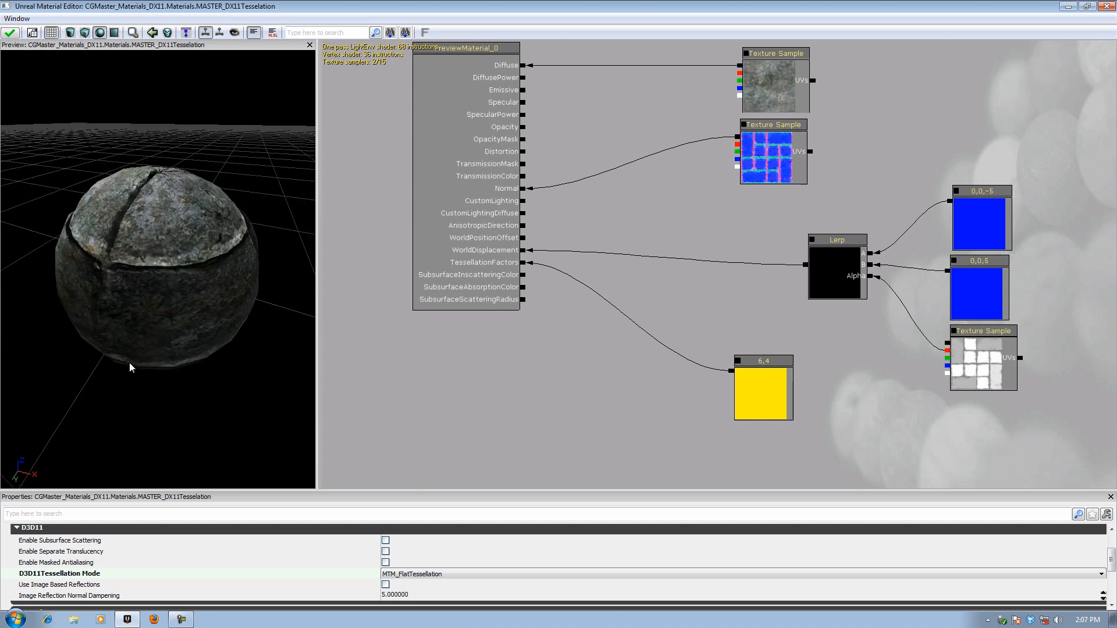
drag(131, 367, 231, 364)
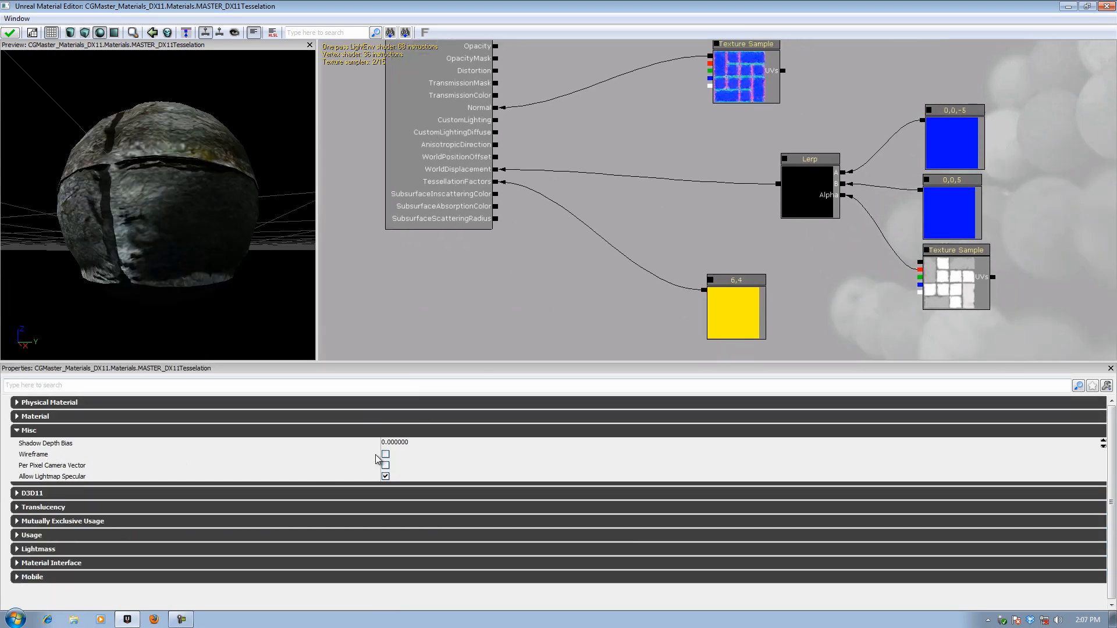
Turn on the Wireframe preview and connect the 6,4 constant to TessellationFactors
click(384, 454)
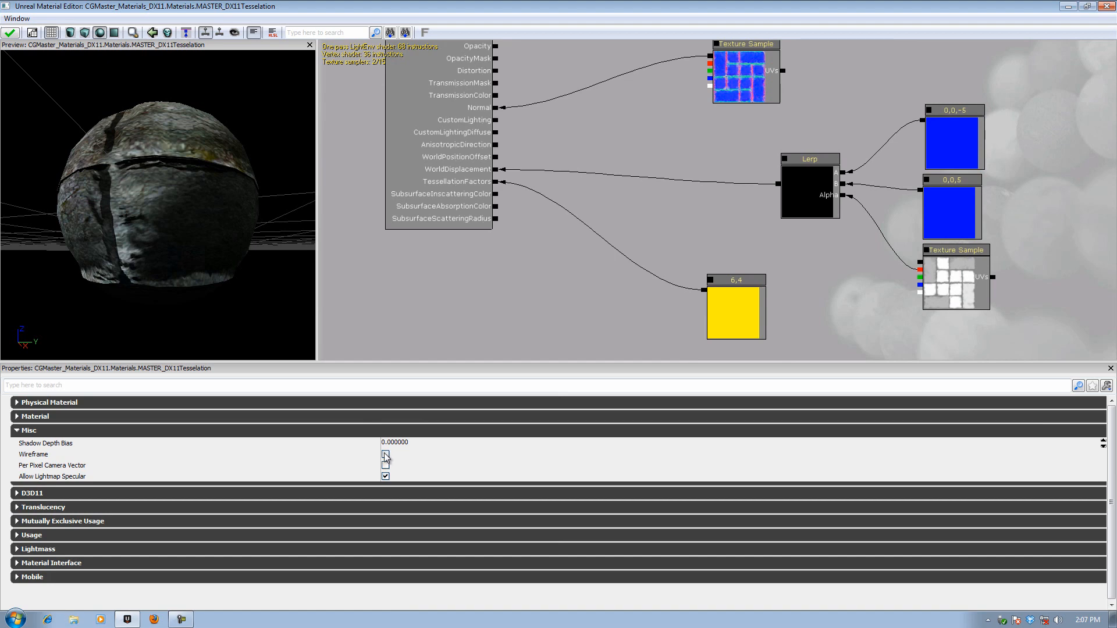
click(385, 455)
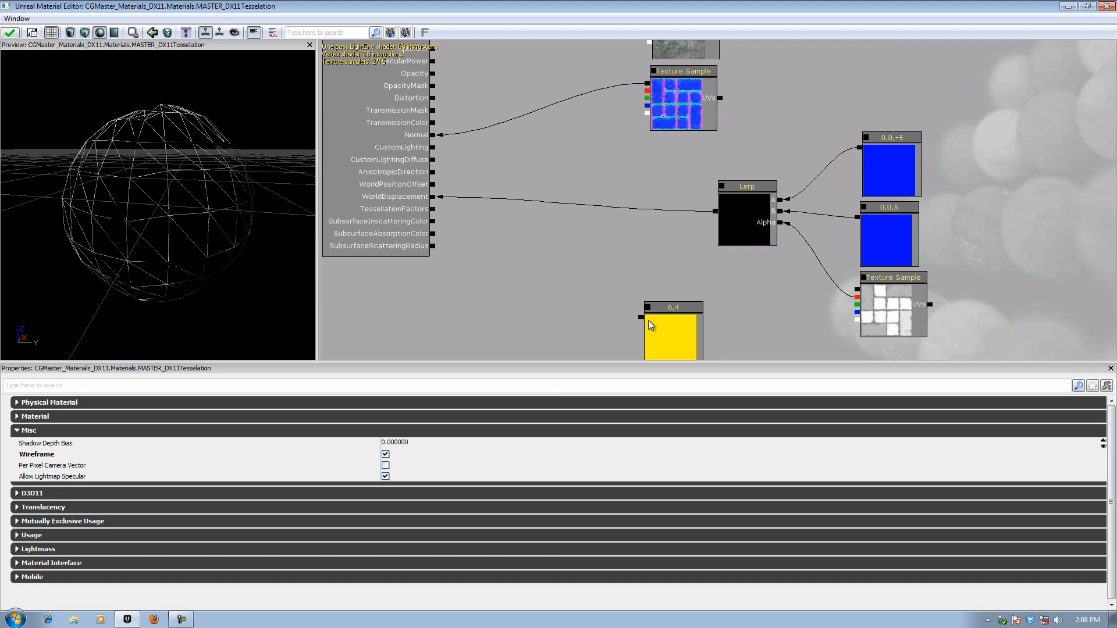
drag(647, 307, 433, 209)
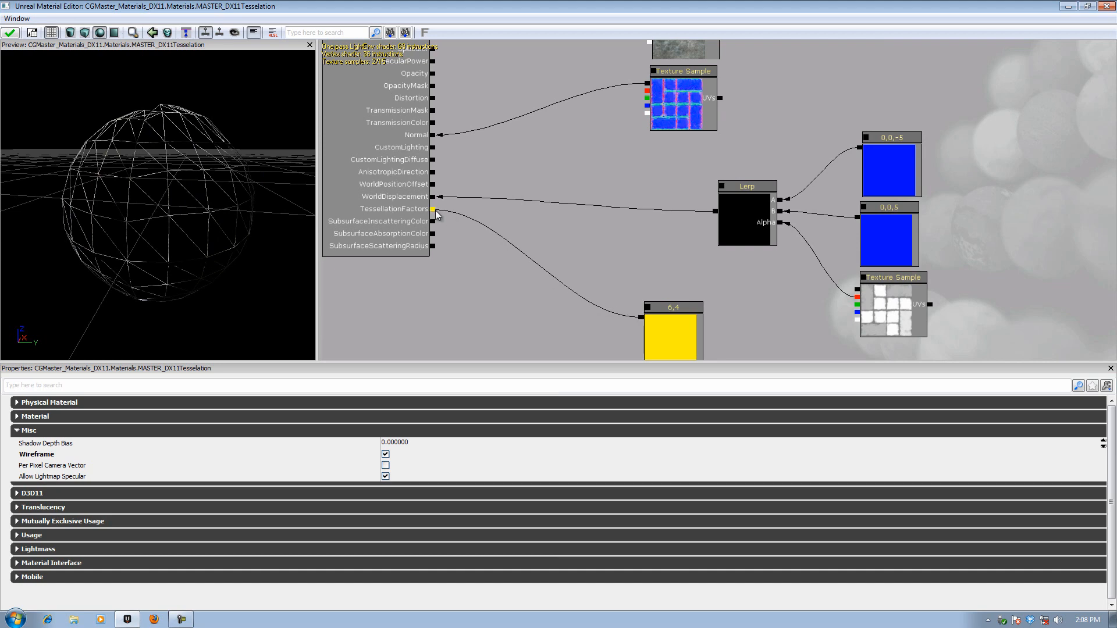
click(434, 209)
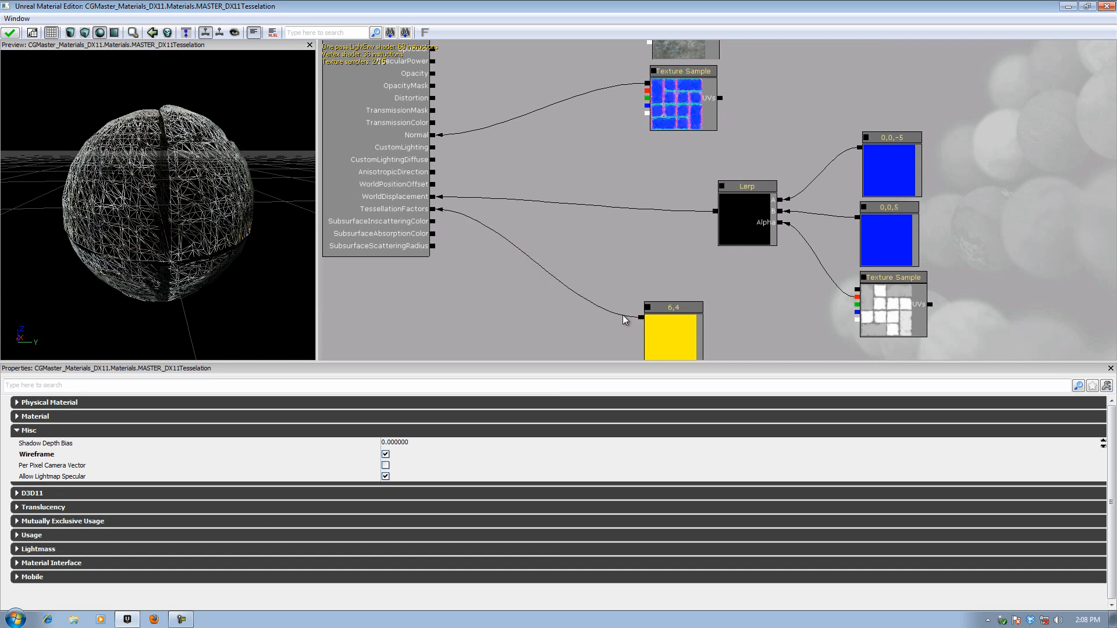
drag(669, 320, 739, 307)
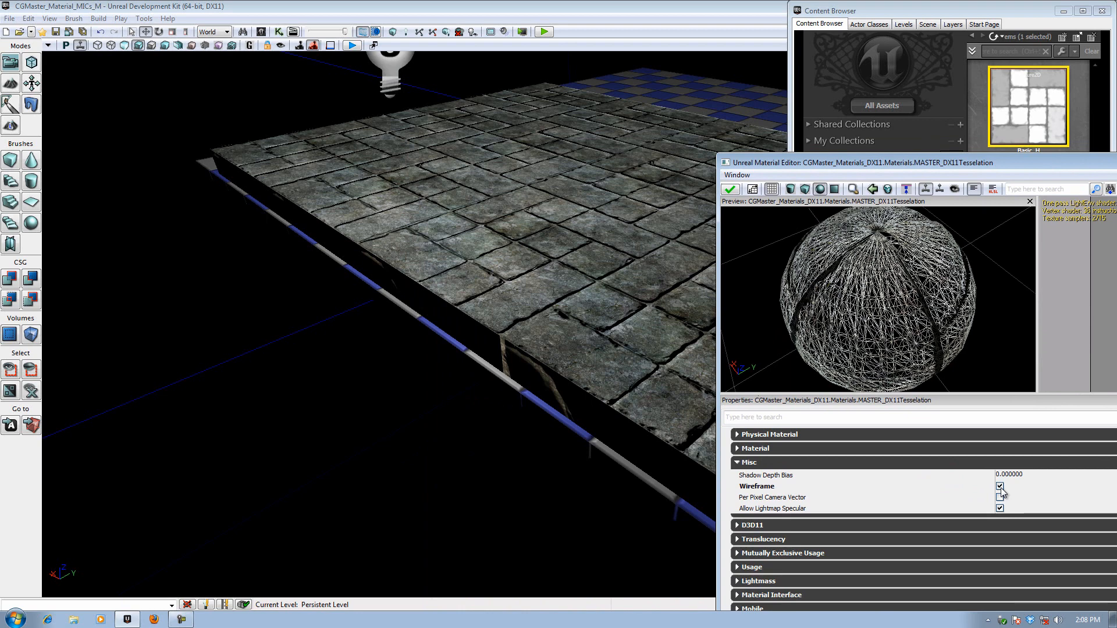
Untick Wireframe and apply the tessellated brick material back to the level
click(999, 486)
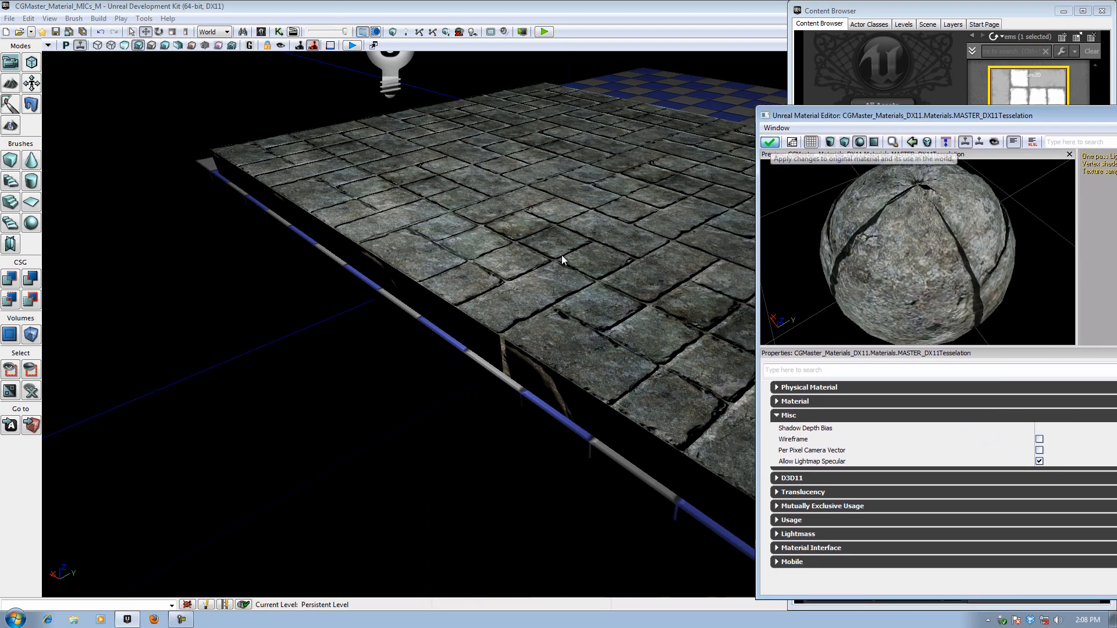
click(769, 142)
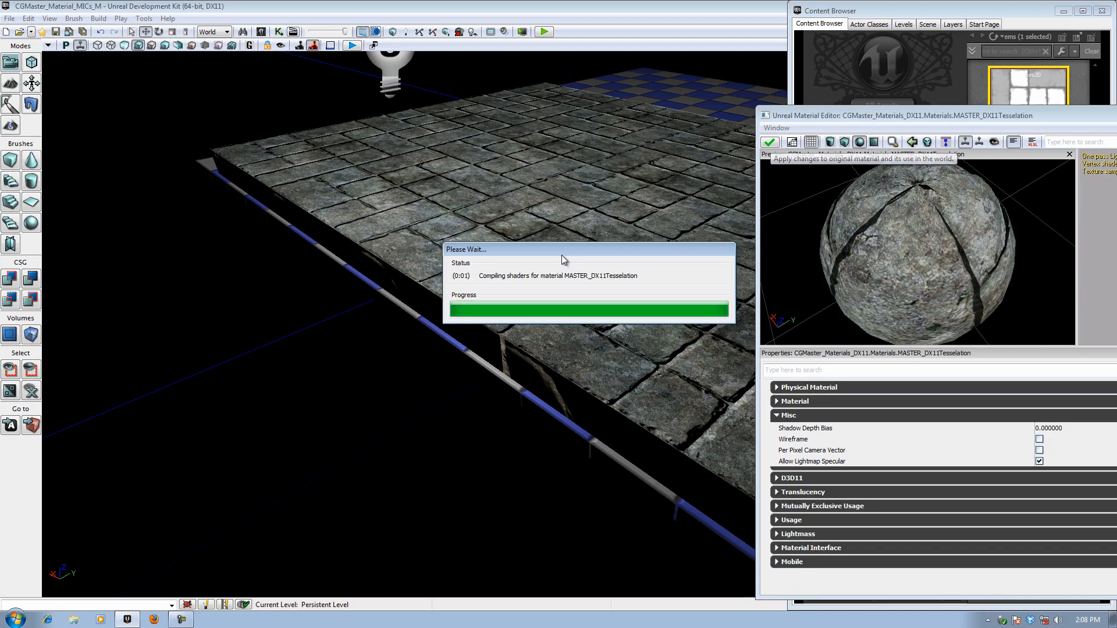
click(769, 141)
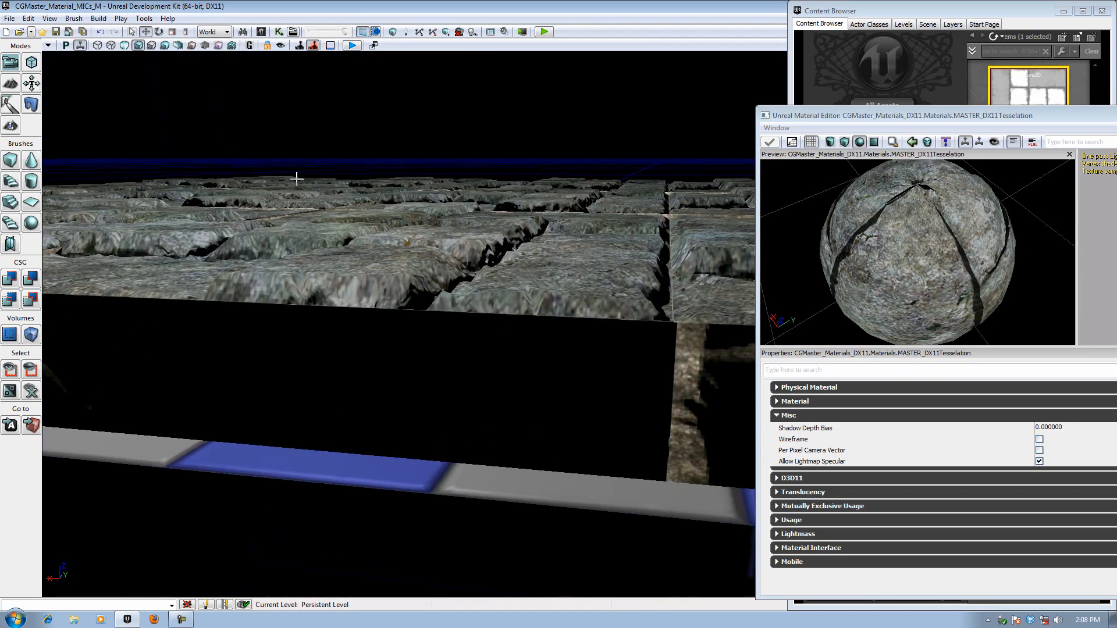
mouse_move(583, 204)
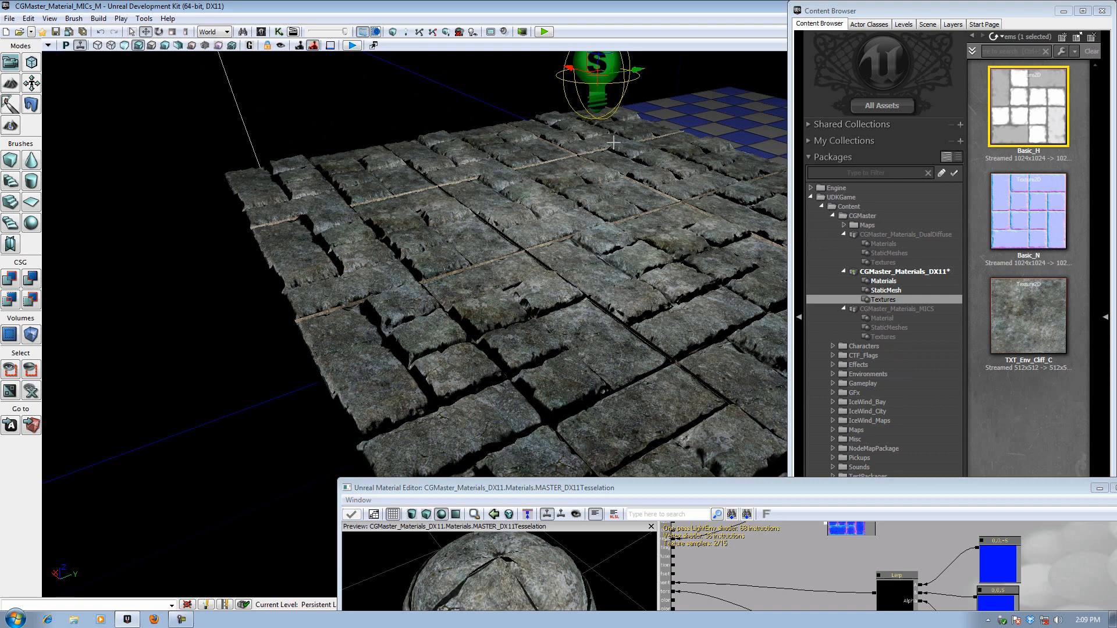
mouse_move(453, 326)
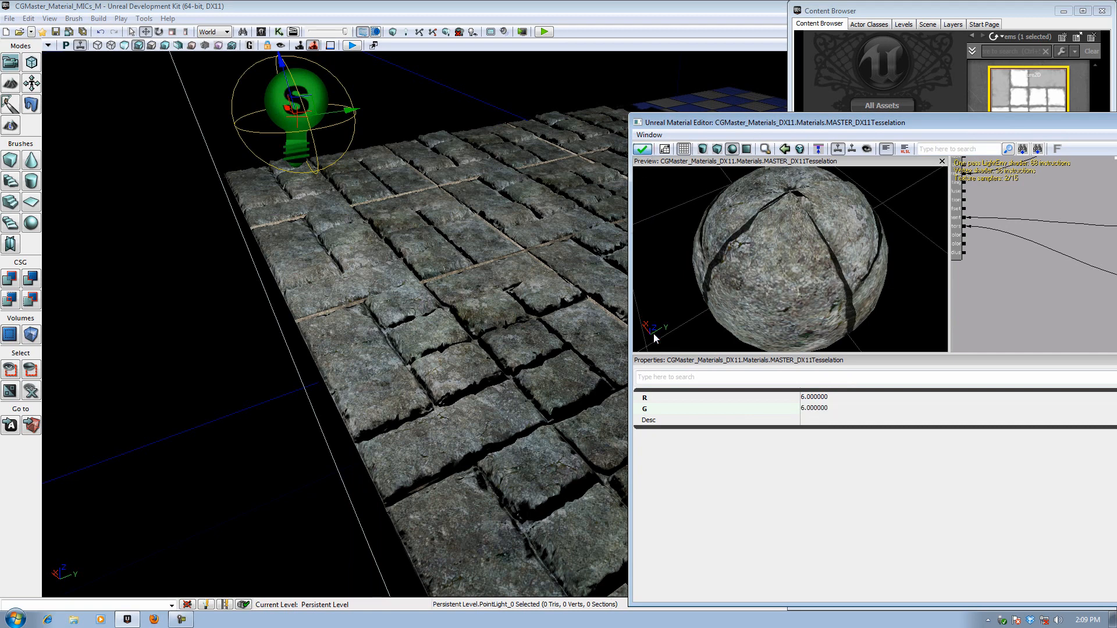
Set the tessellation constant node's R and G values to 6
click(642, 149)
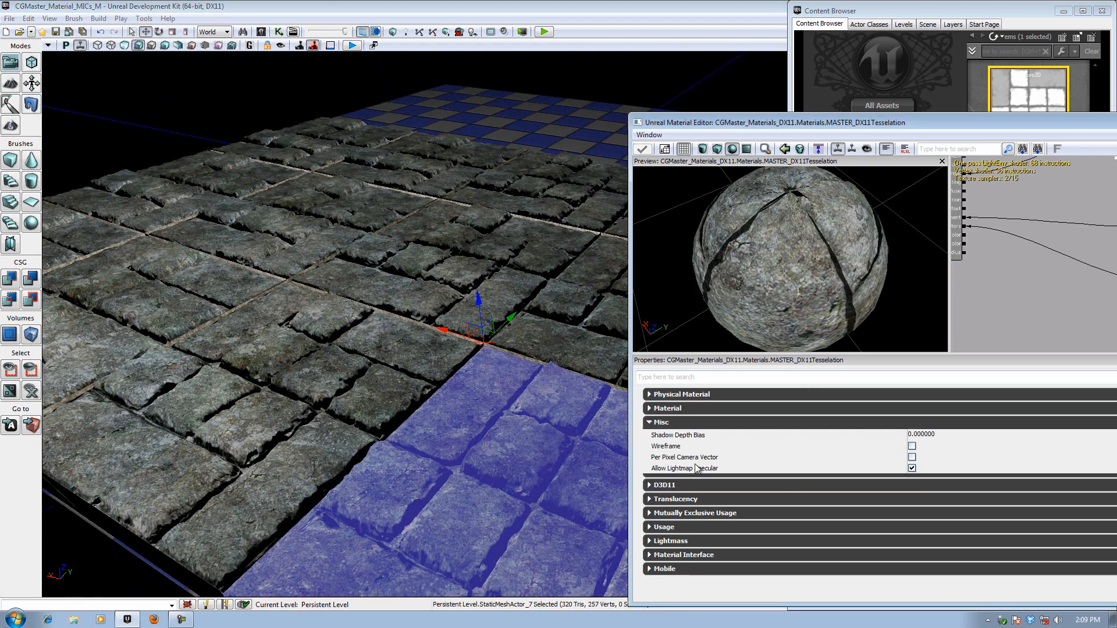
Set D3D11TessellationMode to MTM_PNTriangles and apply it to the floor
click(662, 435)
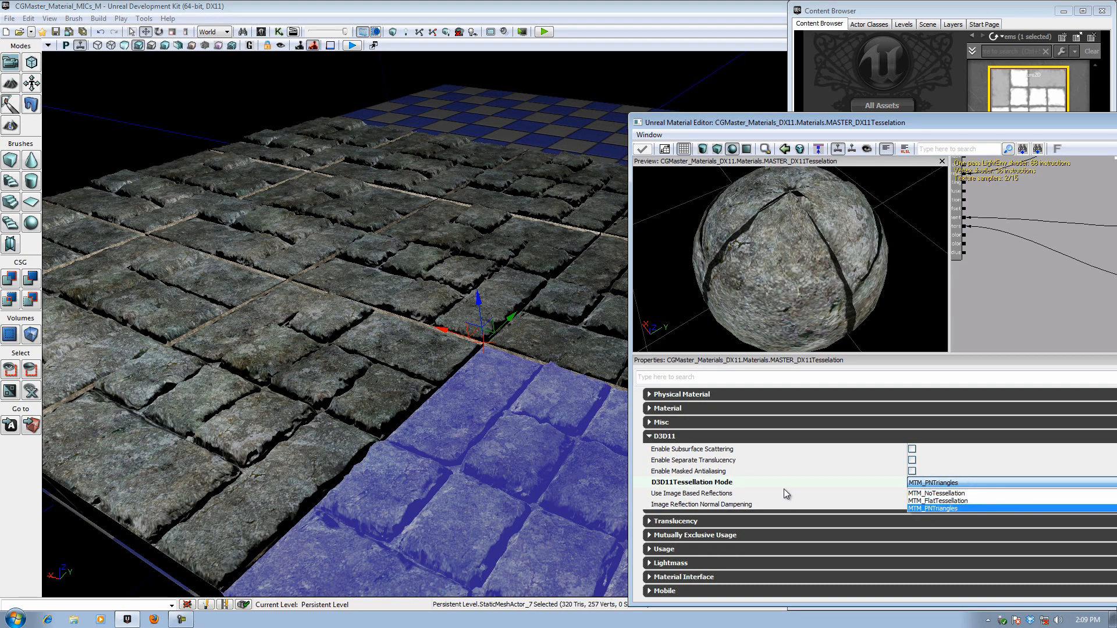
click(933, 508)
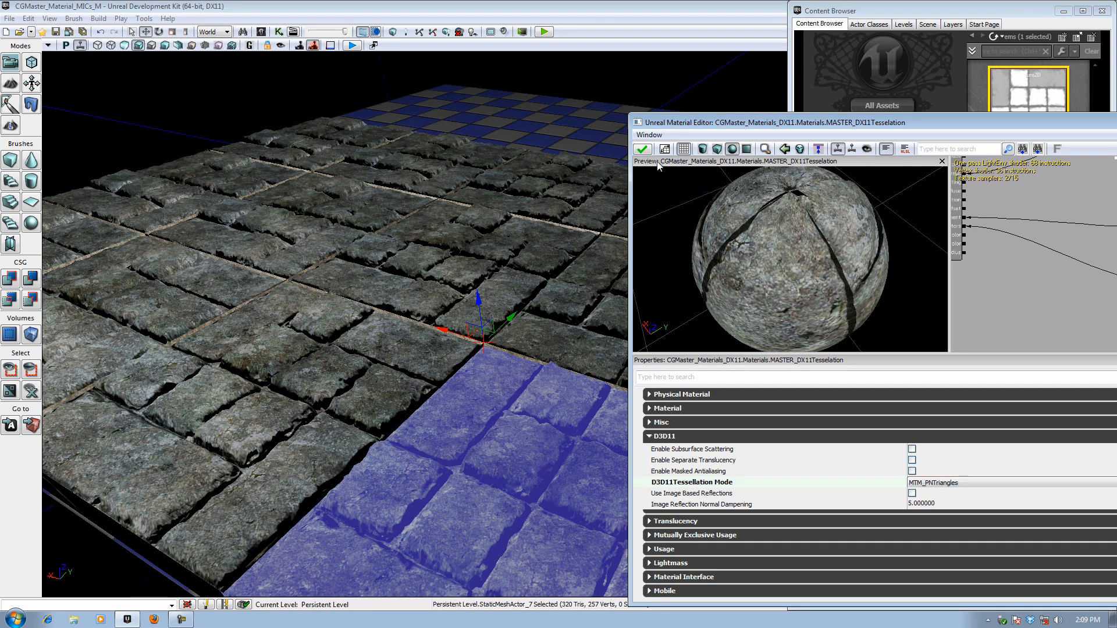
click(642, 149)
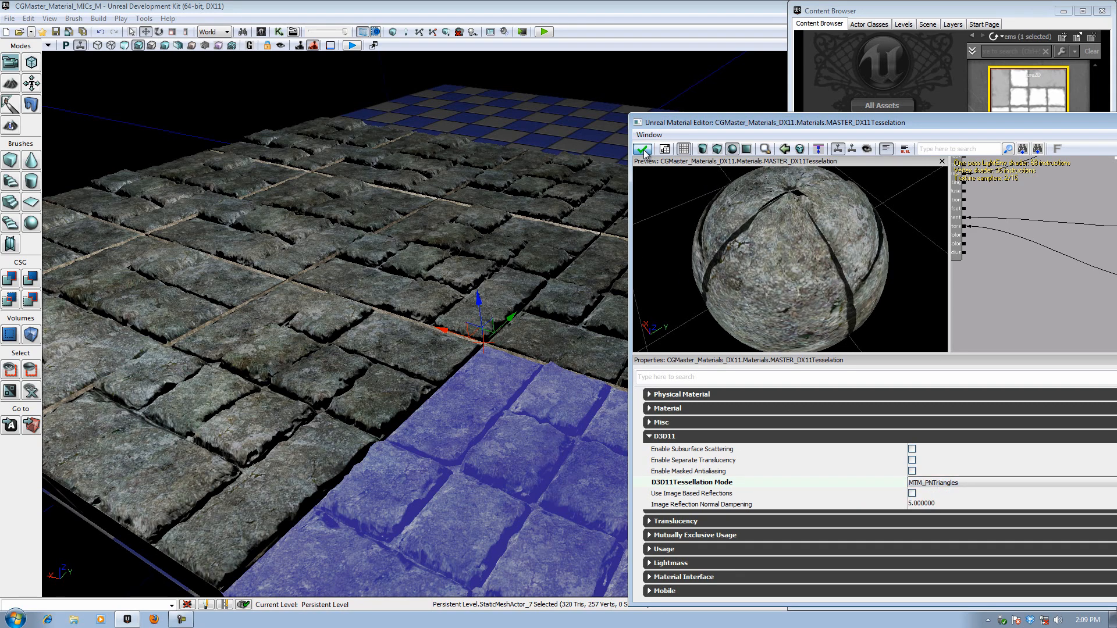
click(641, 149)
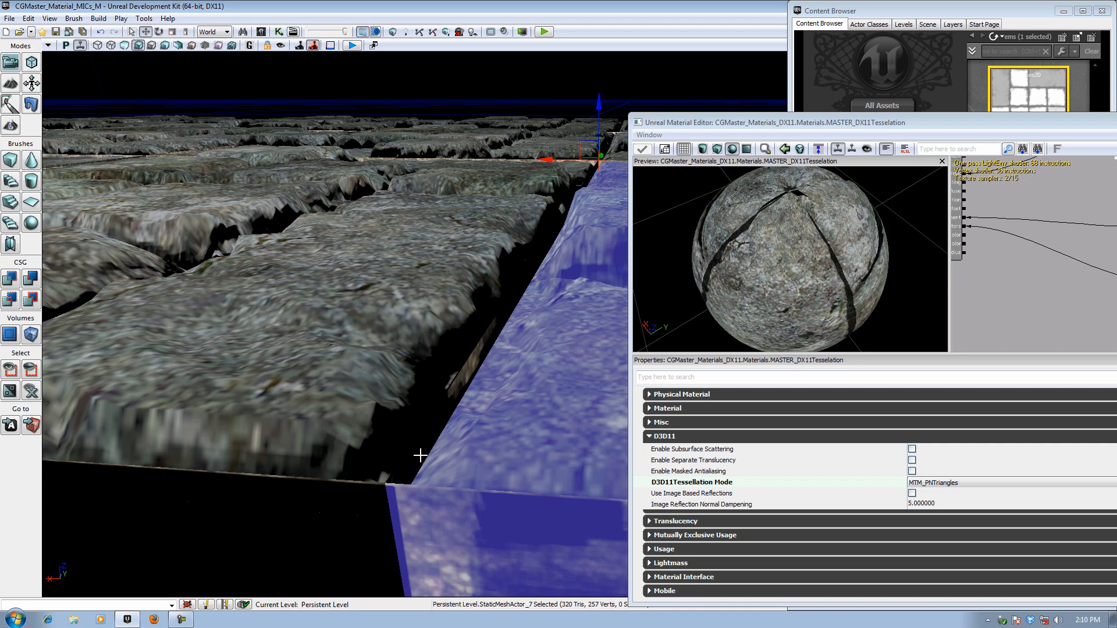
mouse_move(264, 378)
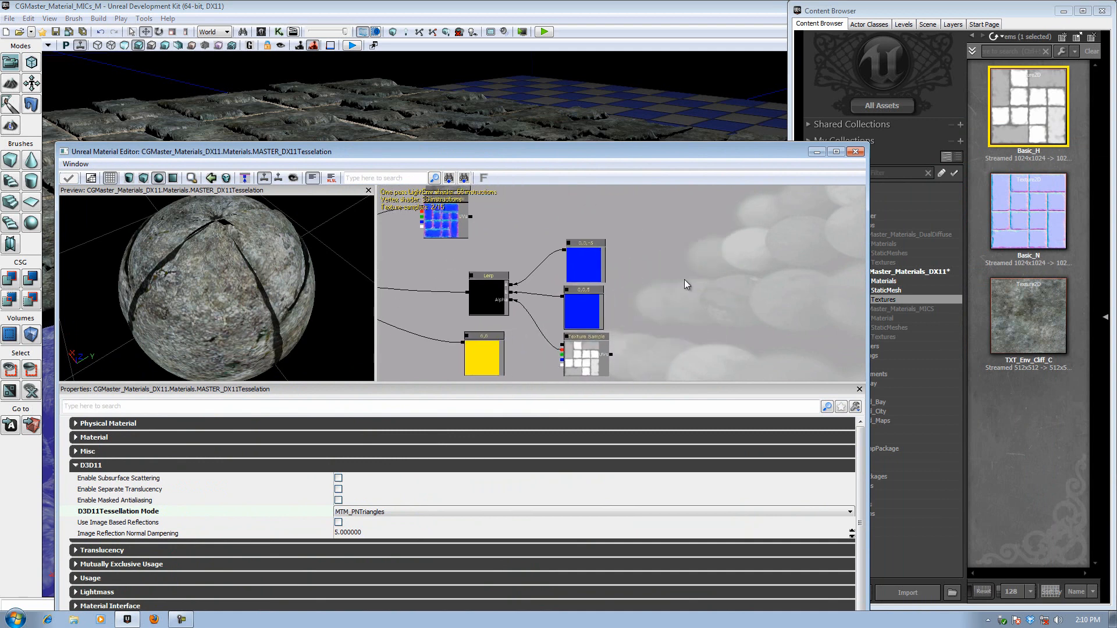
Drag the Material Editor down to reveal the rounded, raised floor bricks
click(584, 307)
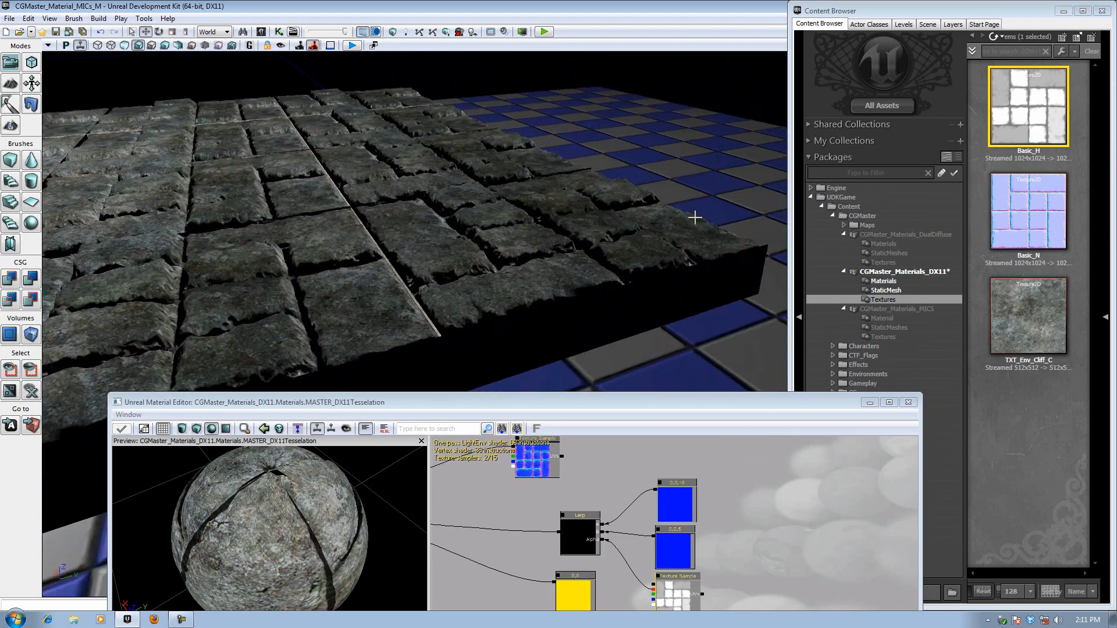
drag(694, 217, 625, 91)
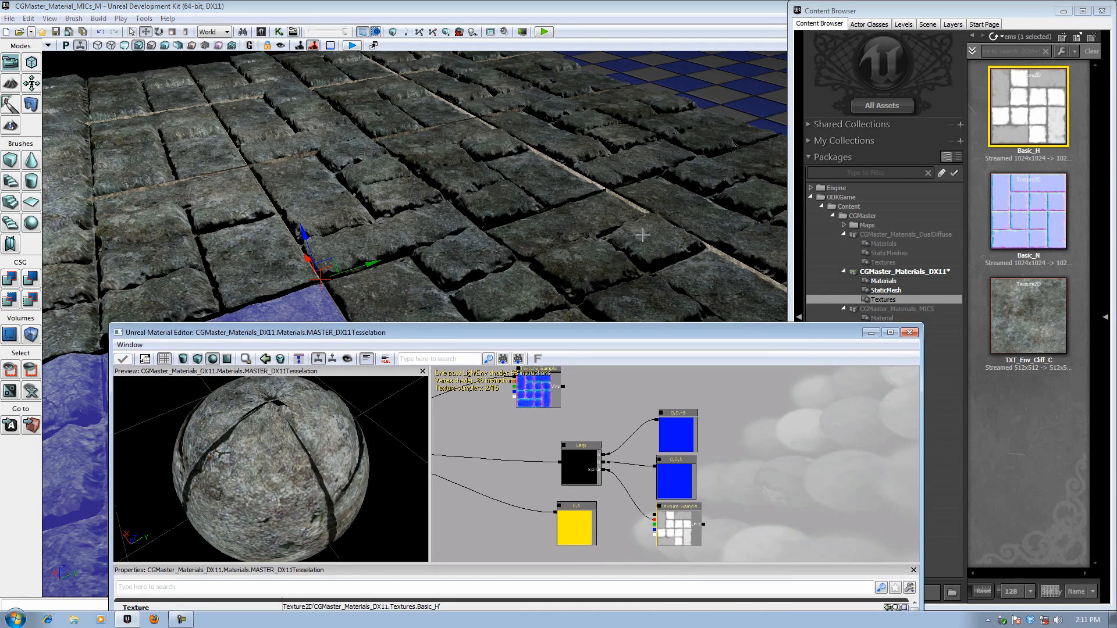
mouse_move(702, 269)
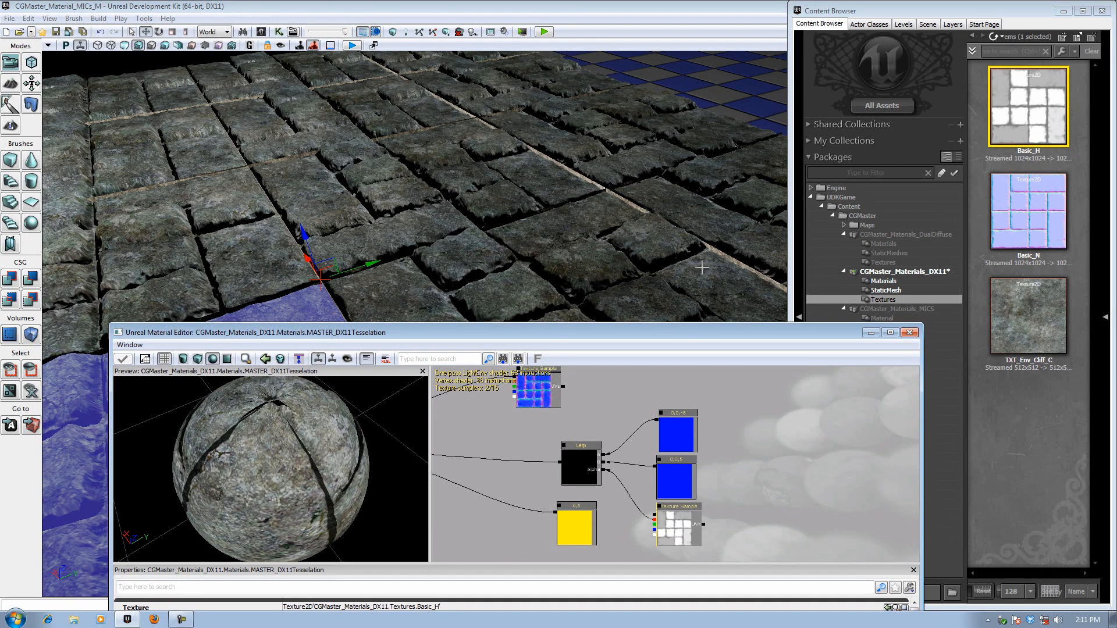